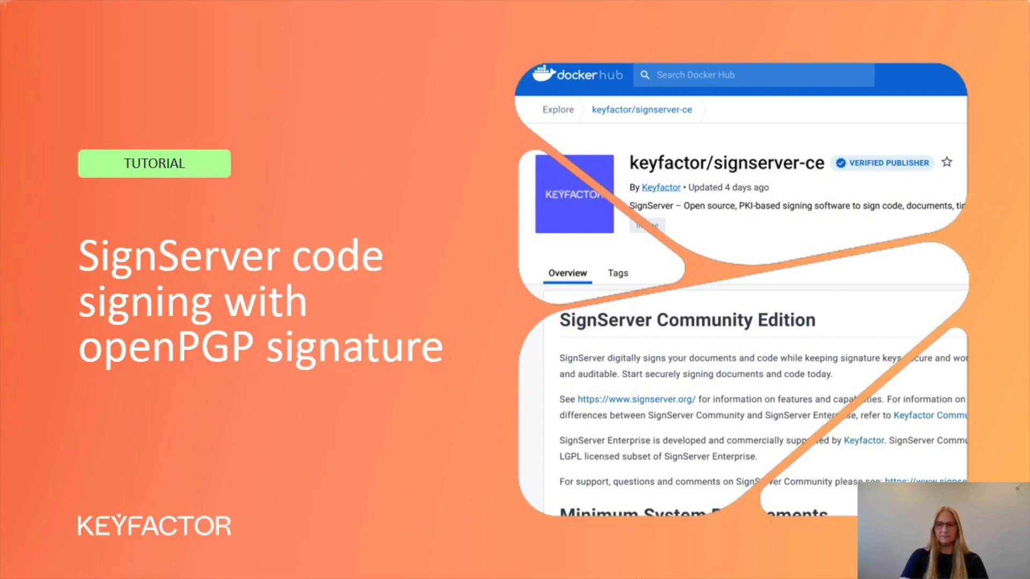
# Add a worker from the openpgpsigner.properties template and apply its configuration
pyautogui.press('Right')
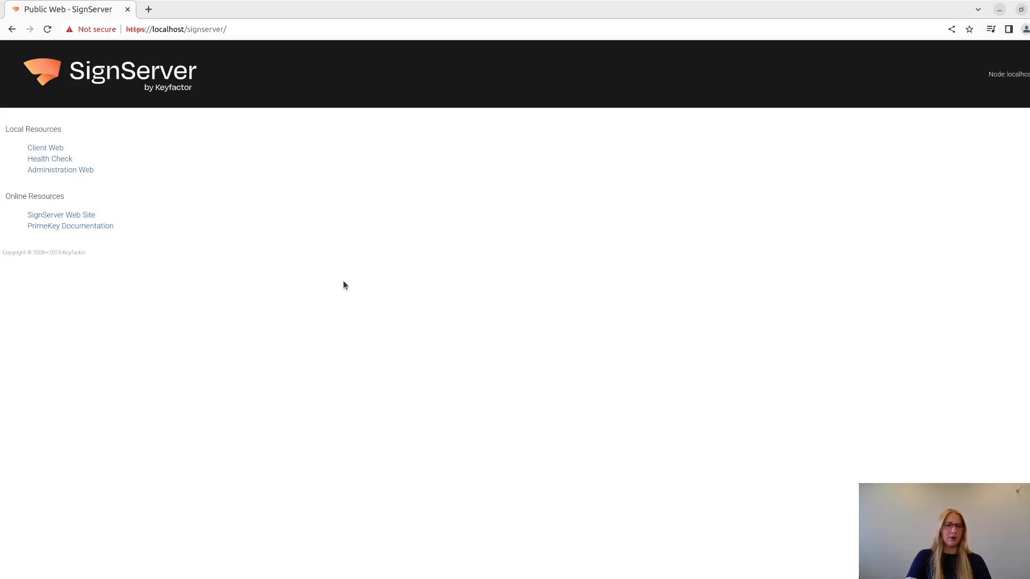
pyautogui.moveTo(82, 179)
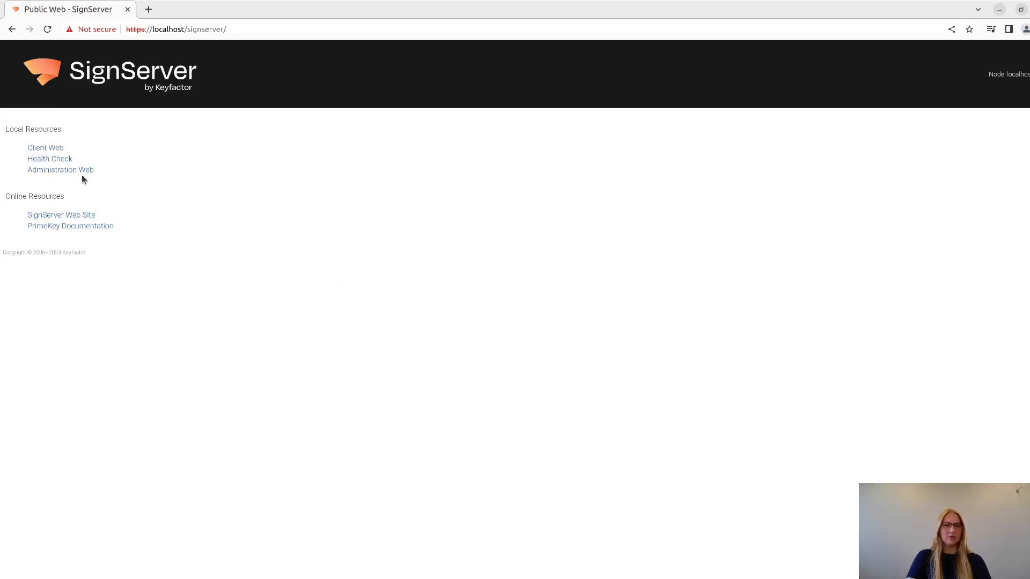
pyautogui.click(59, 169)
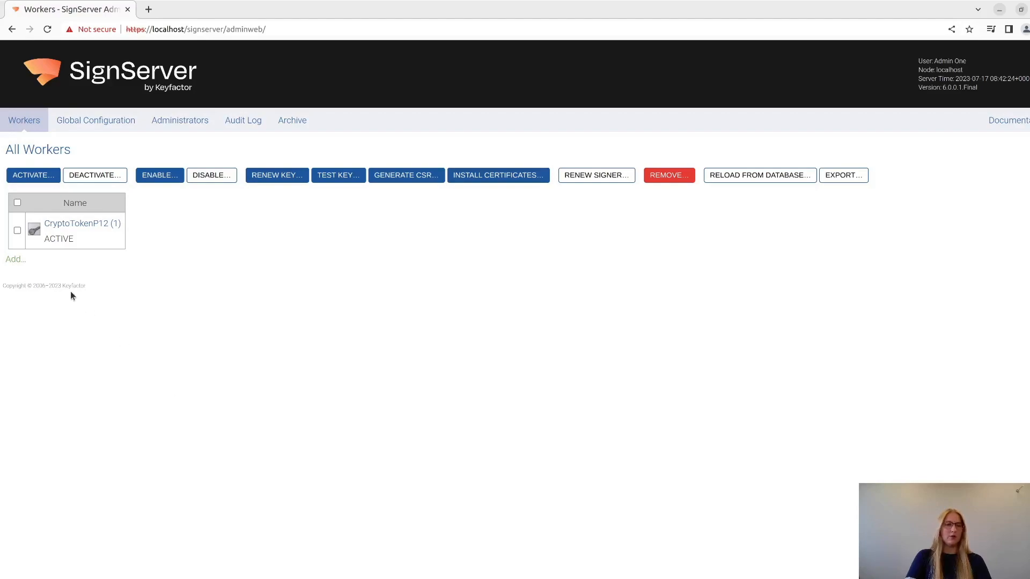
pyautogui.click(14, 258)
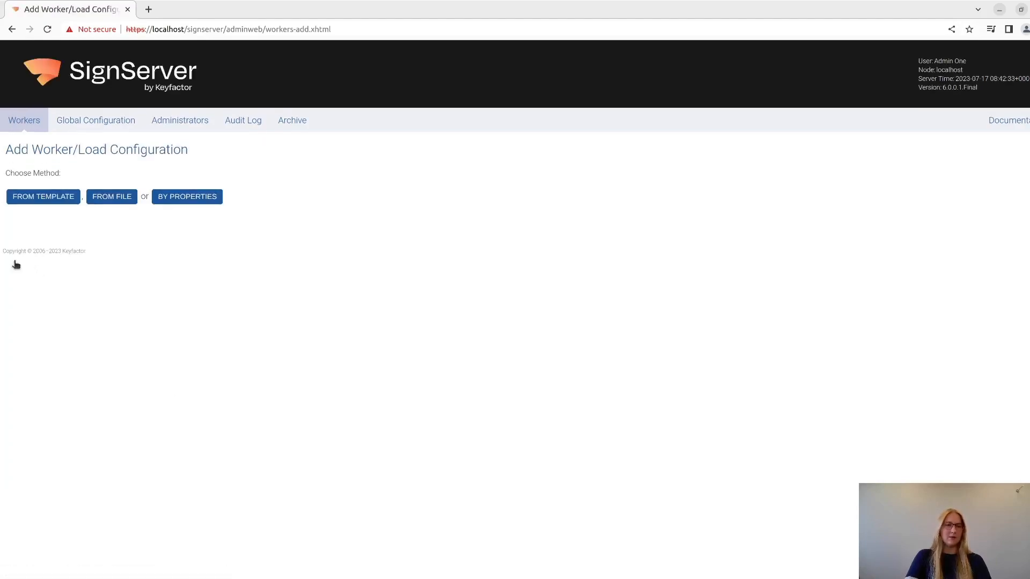
pyautogui.click(43, 197)
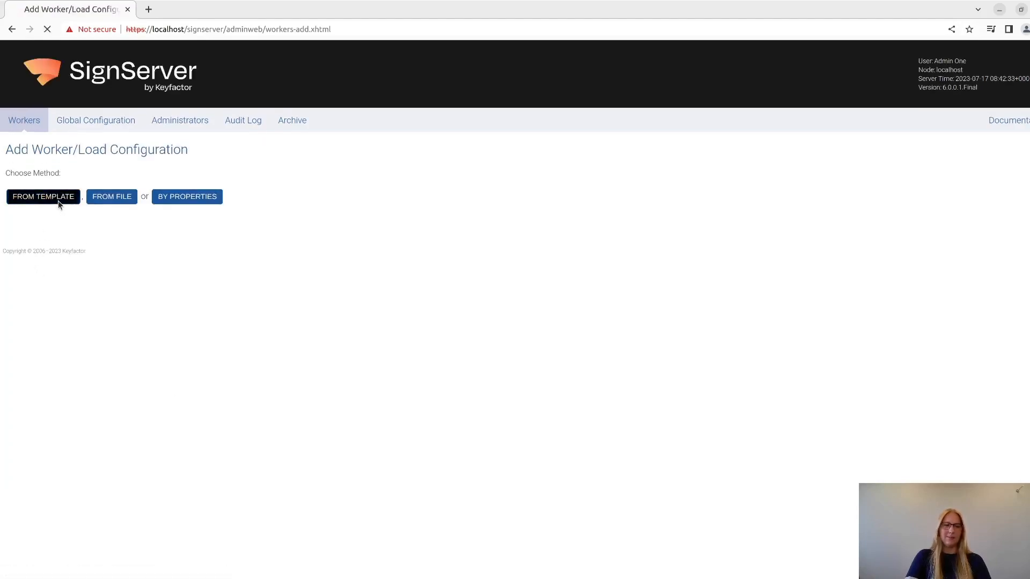
pyautogui.click(43, 196)
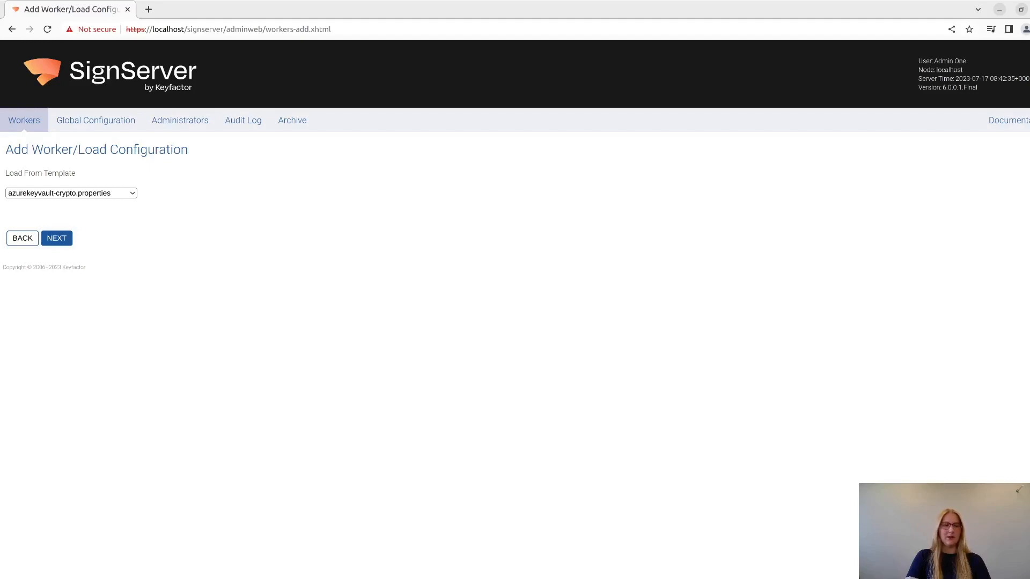
pyautogui.click(71, 193)
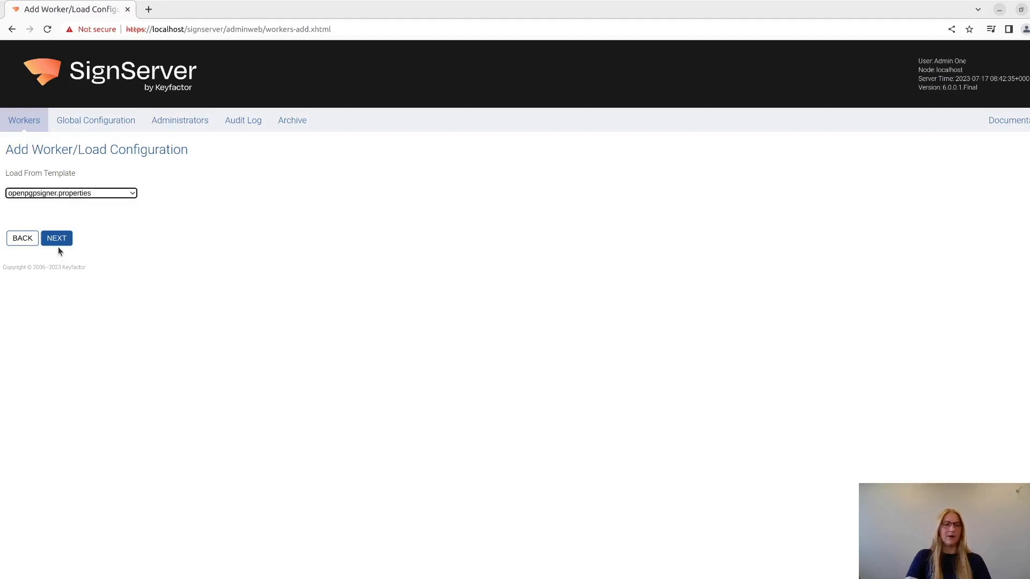
pyautogui.click(56, 238)
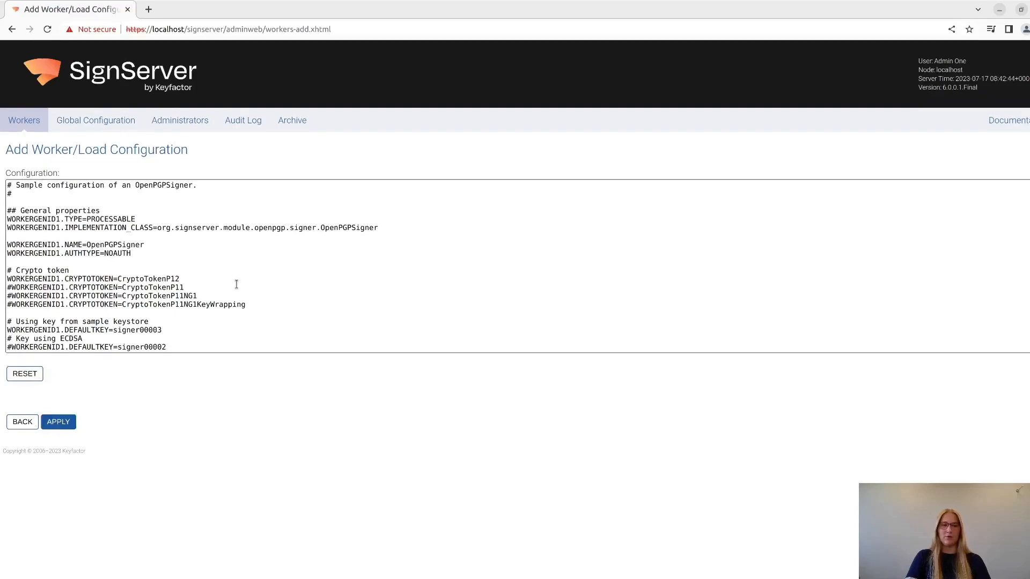
pyautogui.scroll(-3)
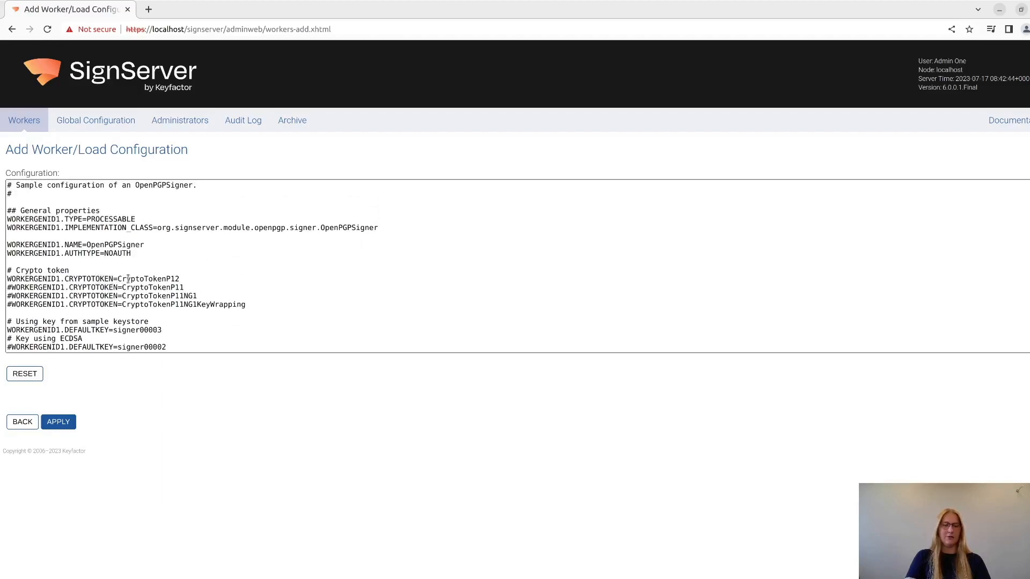
pyautogui.click(183, 279)
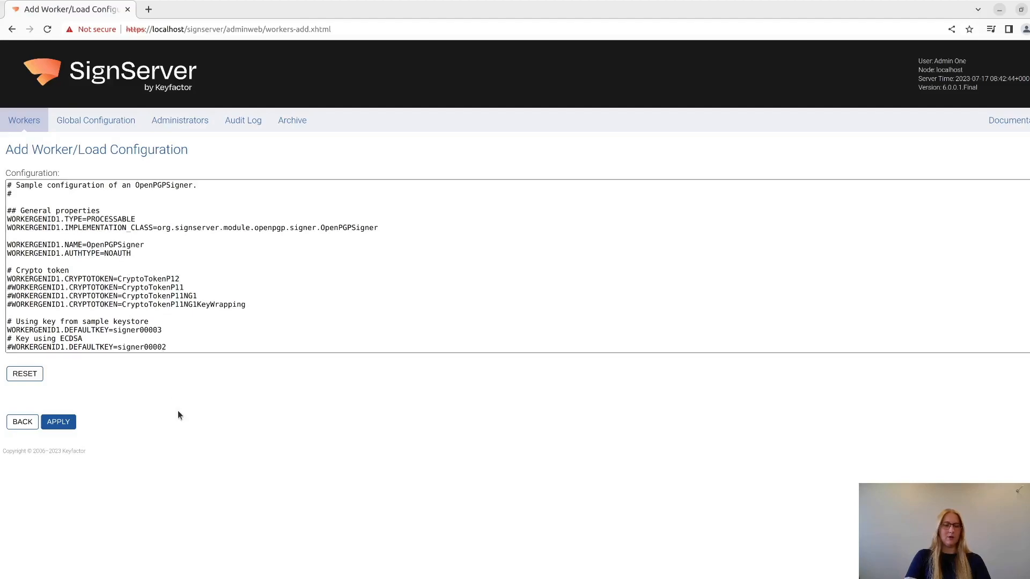
pyautogui.click(58, 422)
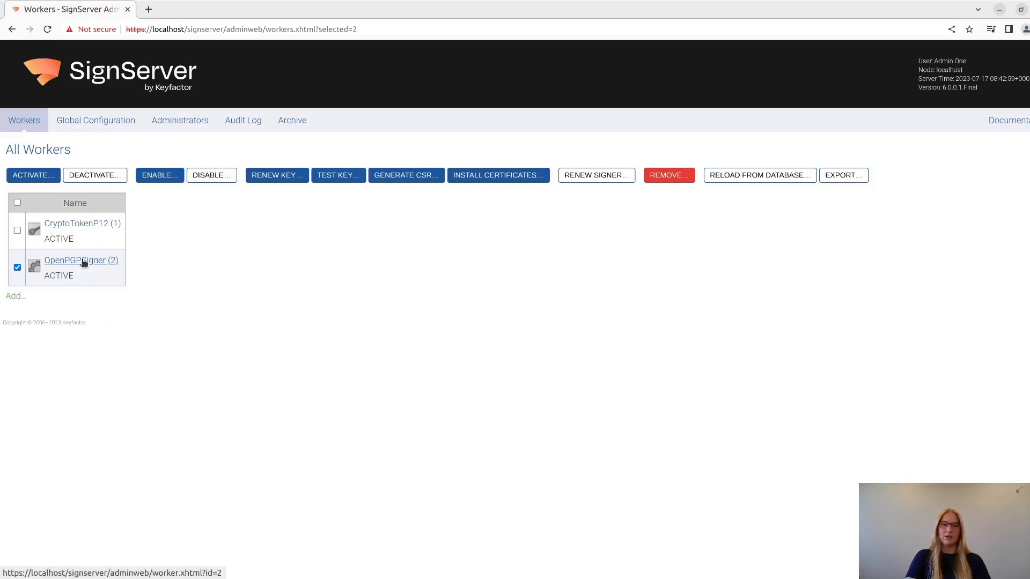
# Open the OpenPGPSigner (2) worker from the All Workers list
pyautogui.click(80, 260)
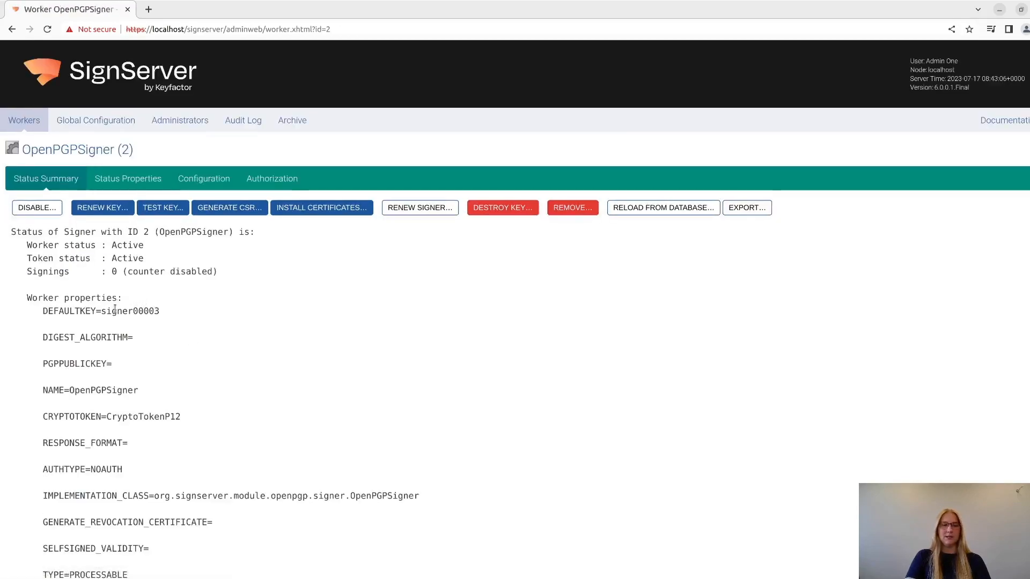
pyautogui.moveTo(243, 336)
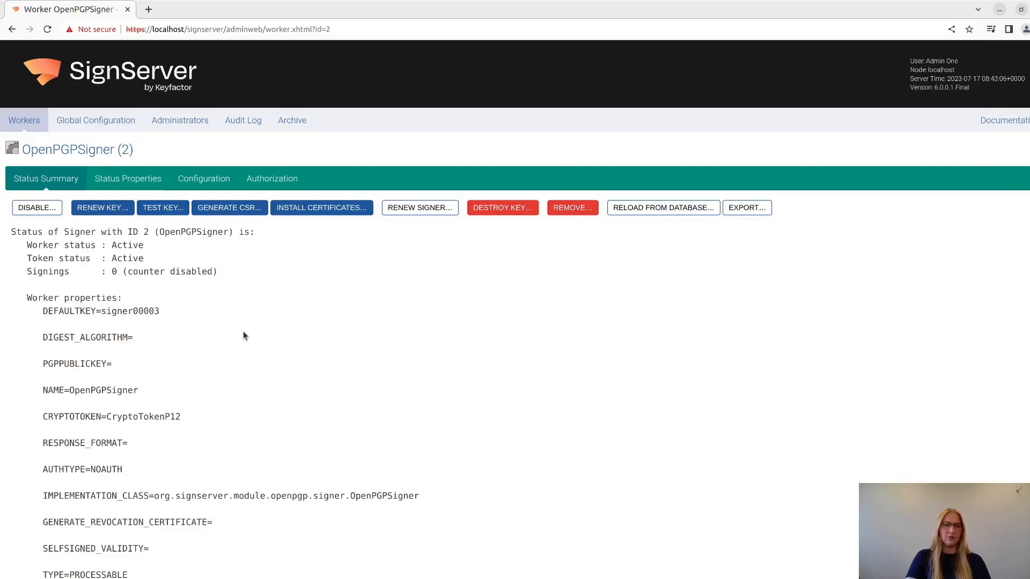
pyautogui.moveTo(203, 316)
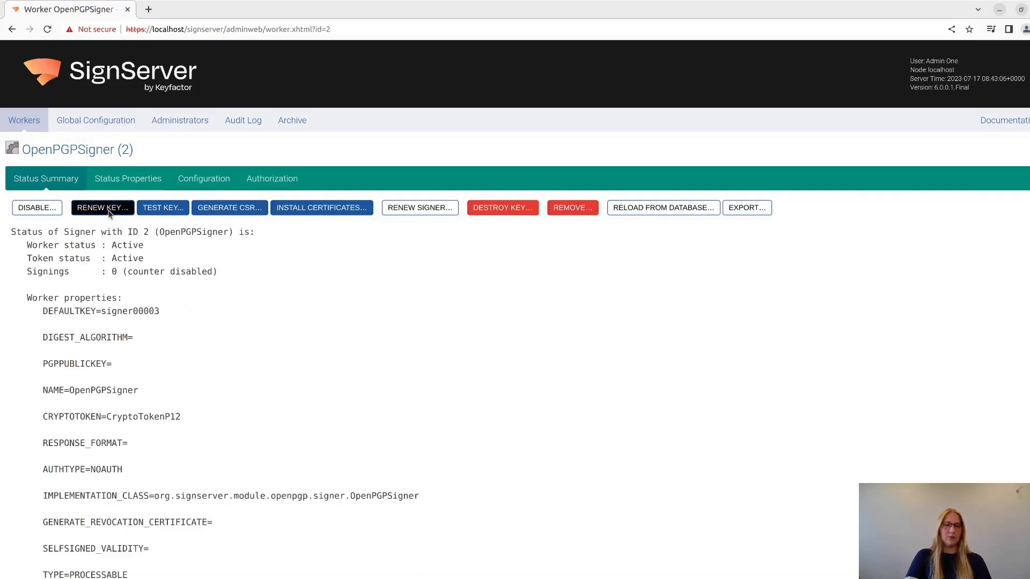
# Renew the key with a 2048-bit RSA key signer00004, then confirm it as NEXTCERTSIGNKEY
pyautogui.click(102, 207)
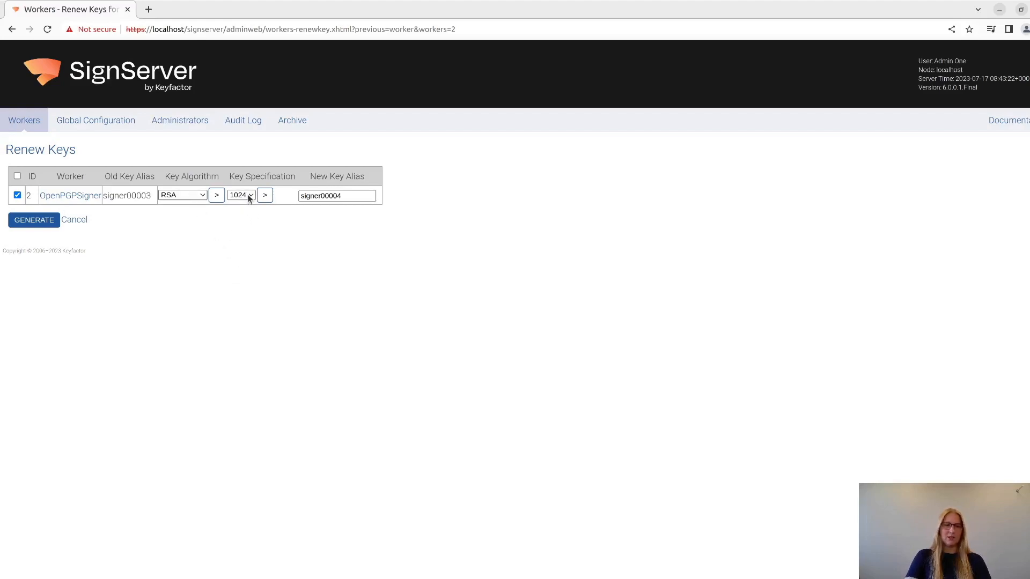
pyautogui.click(240, 195)
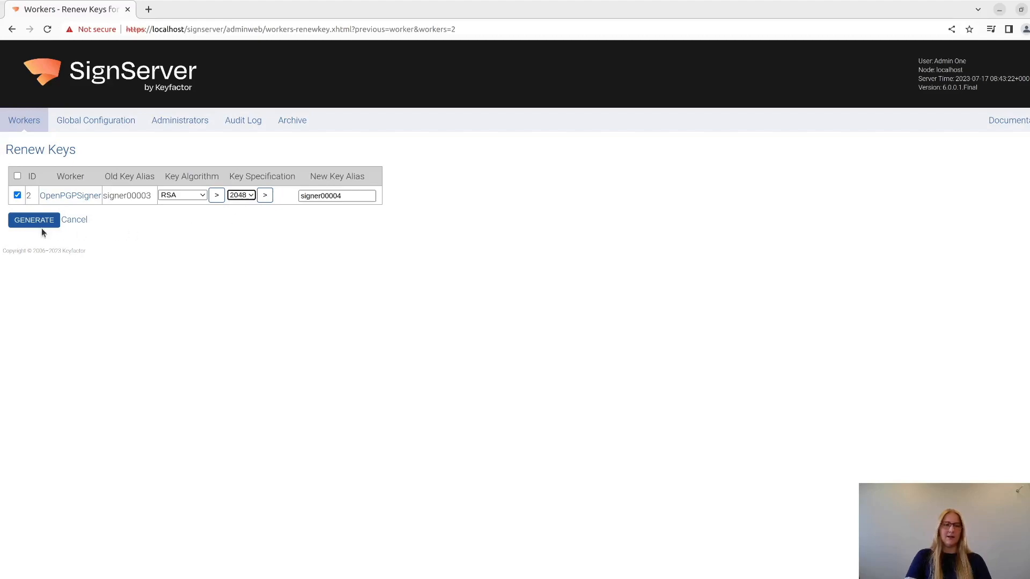
pyautogui.click(33, 220)
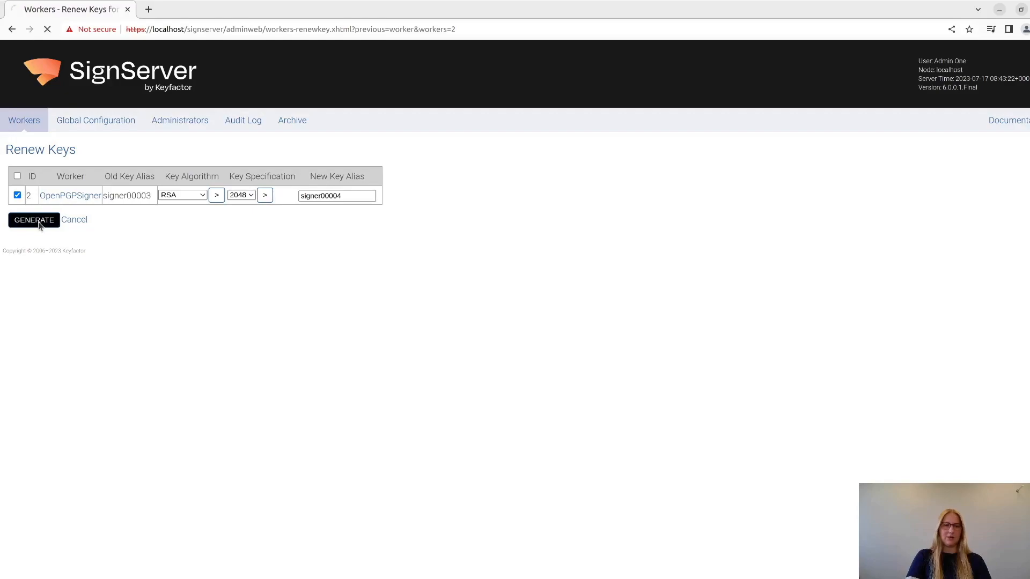
pyautogui.click(32, 219)
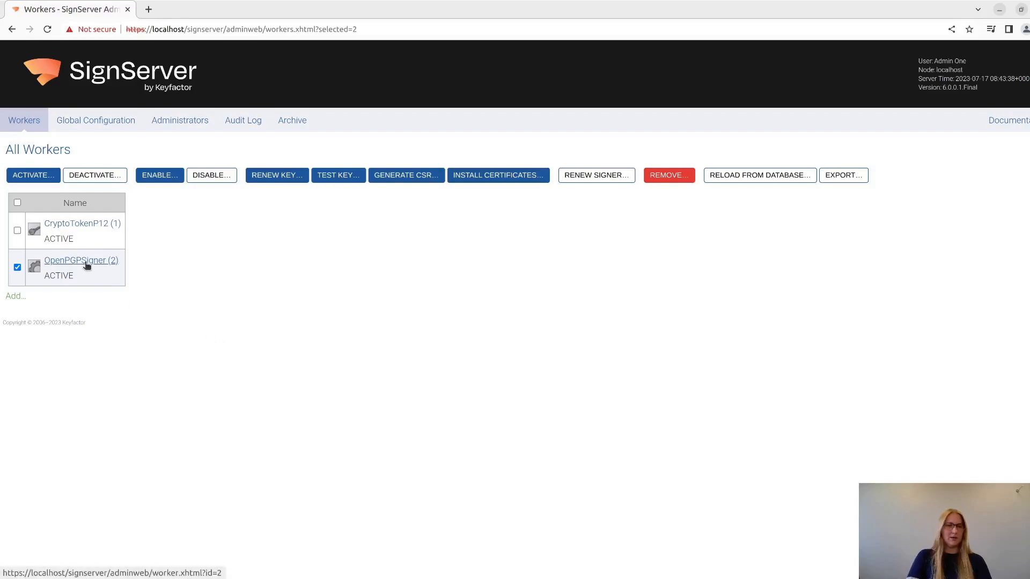
pyautogui.click(80, 260)
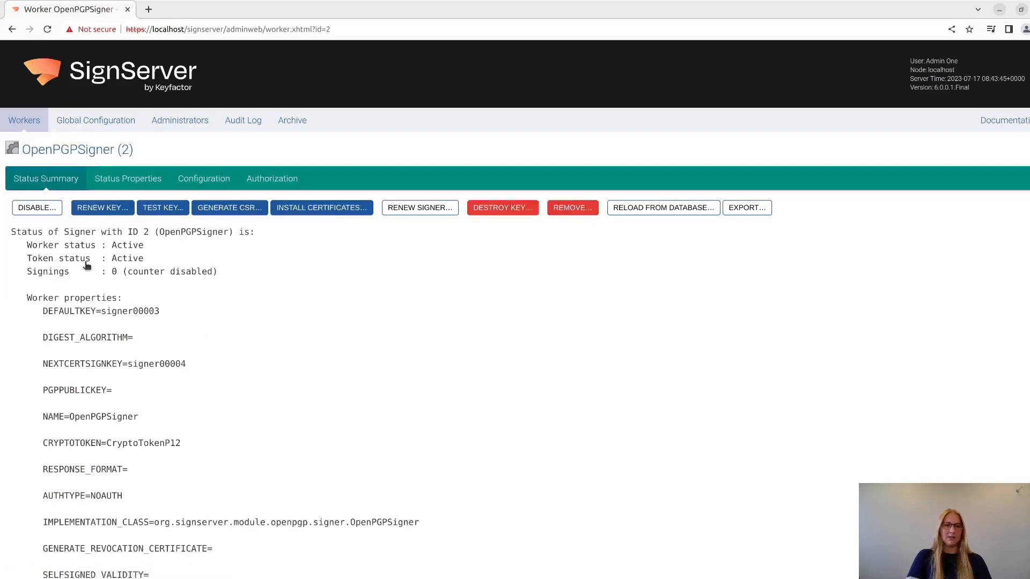
pyautogui.scroll(-3)
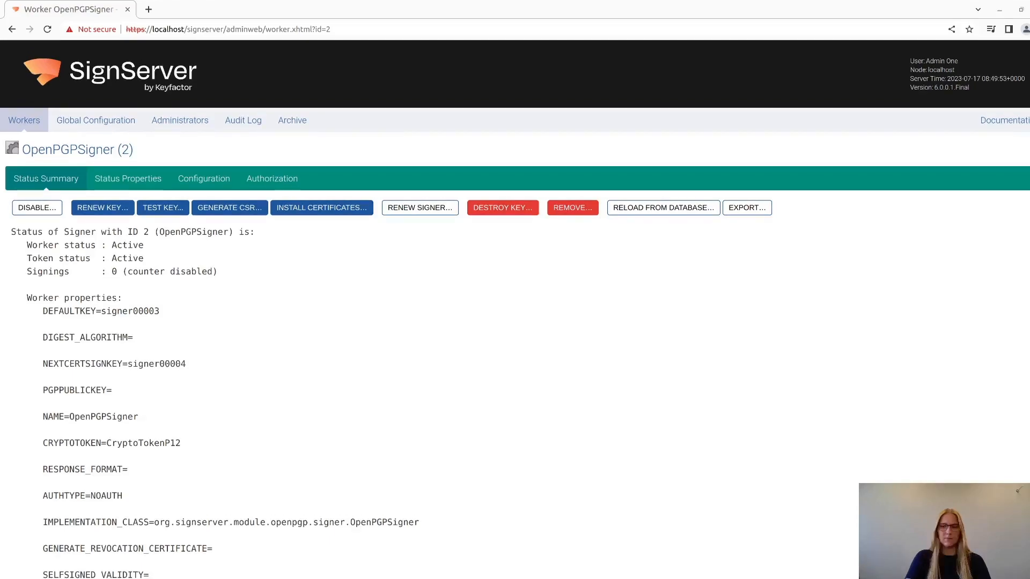
pyautogui.moveTo(787, 303)
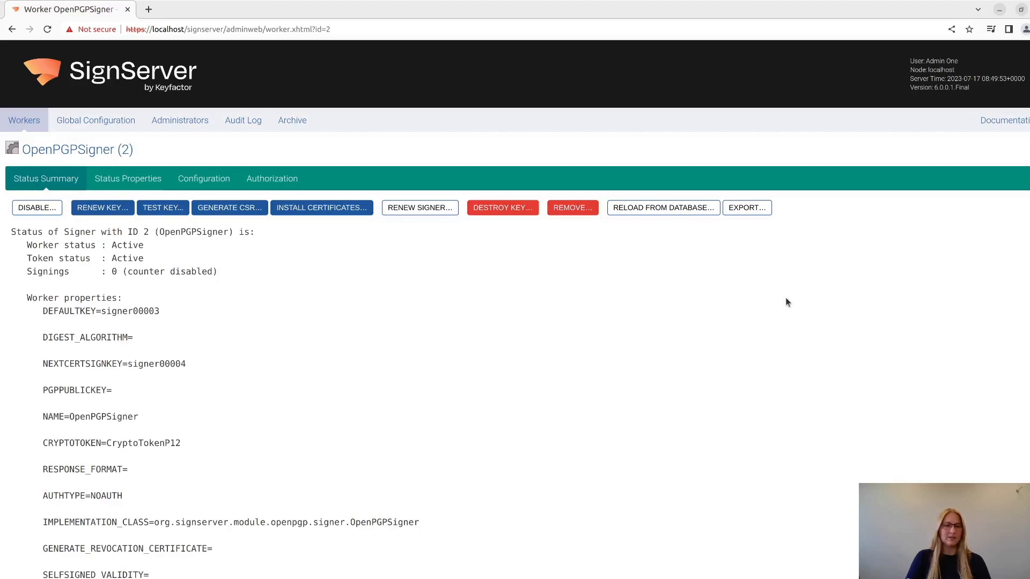
pyautogui.moveTo(395, 330)
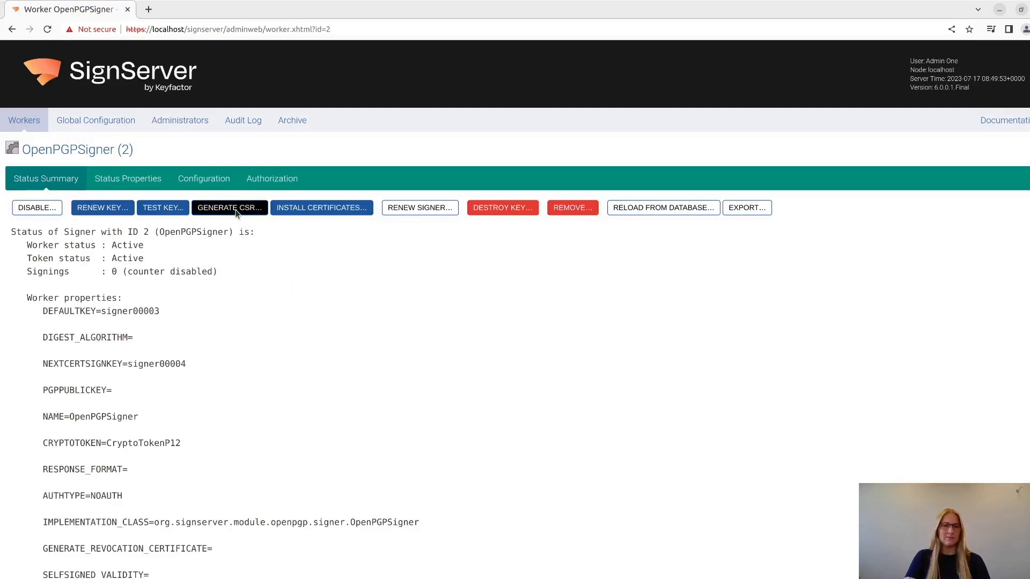
# Generate a SHA256WithRSA CSR for signer00004 with a Signer001 DN and download it
pyautogui.click(228, 208)
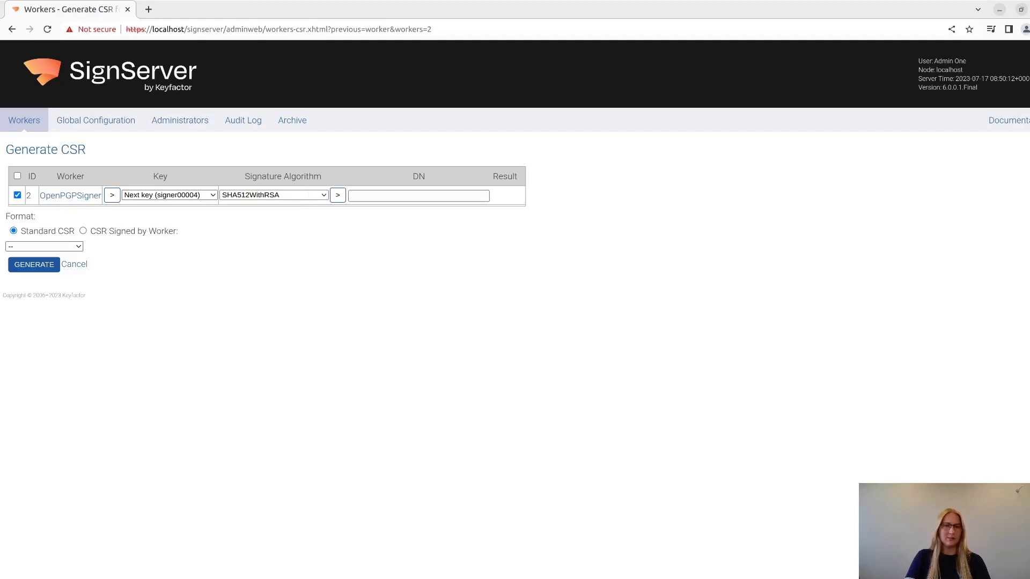
pyautogui.click(274, 195)
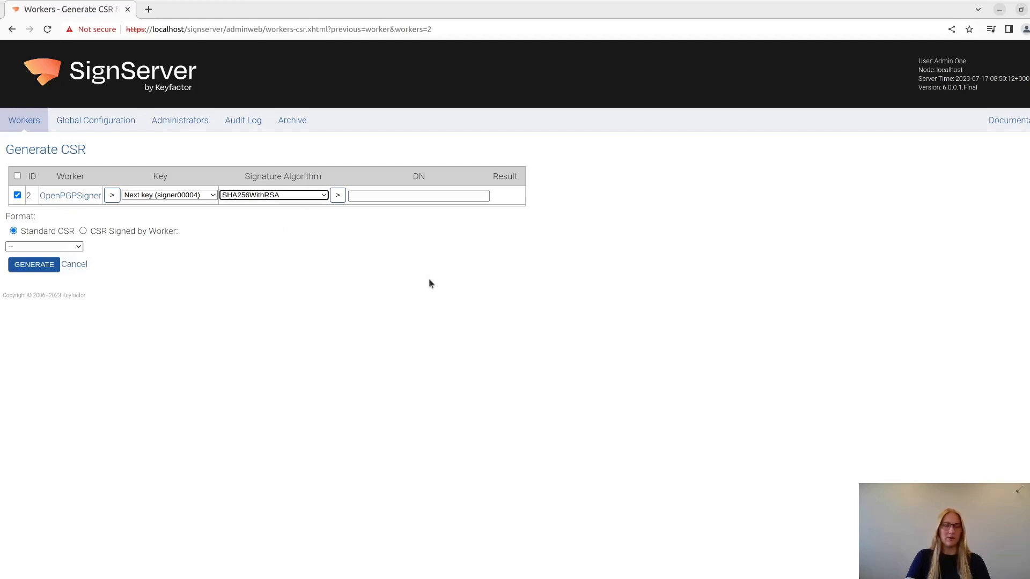
pyautogui.click(419, 195)
pyautogui.write('Signer001 (Code Signing) <signer001@ex')
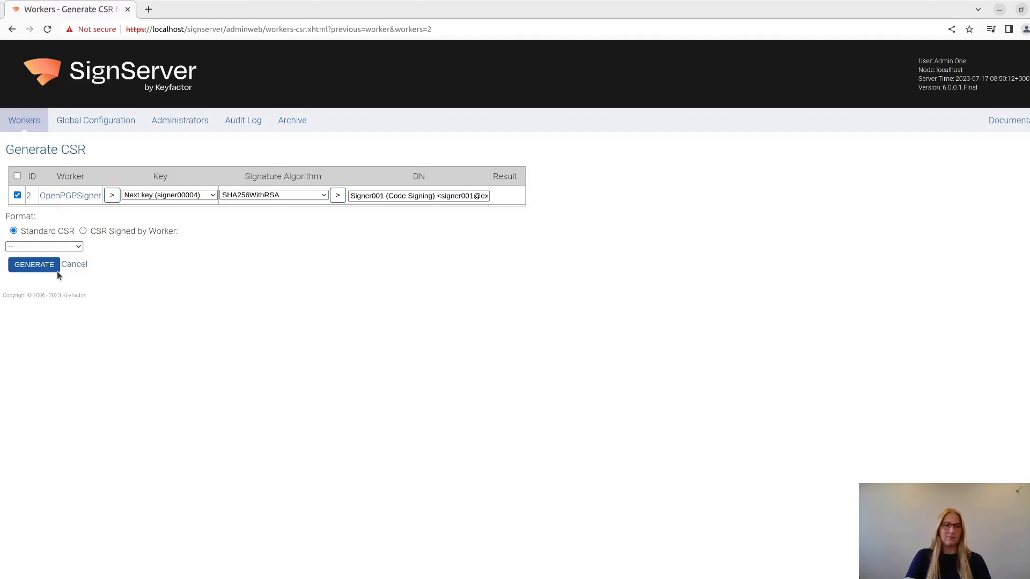
pyautogui.click(34, 264)
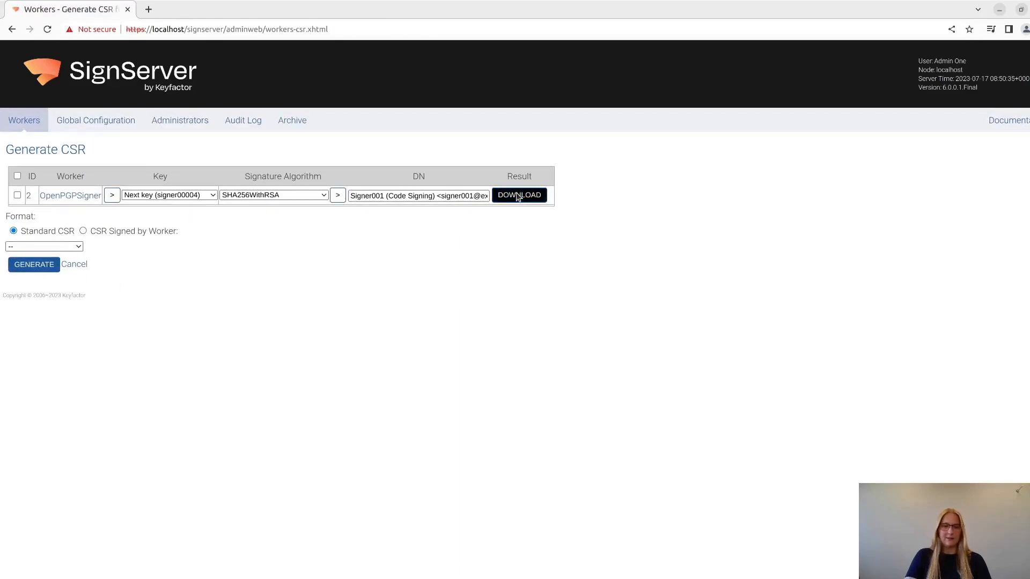
pyautogui.click(519, 196)
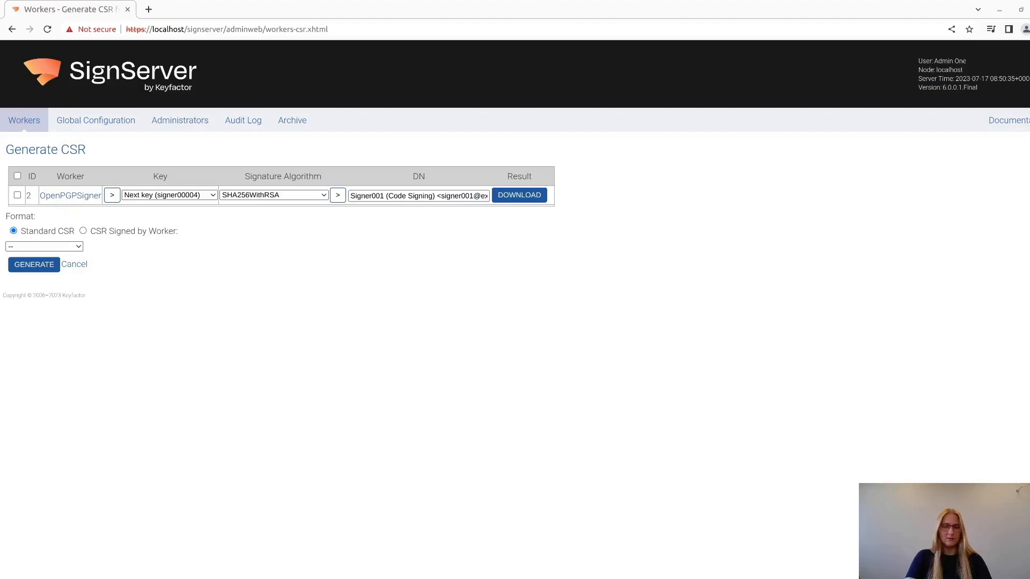
# Open the downloaded signer00004 .asc file and copy its PGP public key block
pyautogui.click(520, 194)
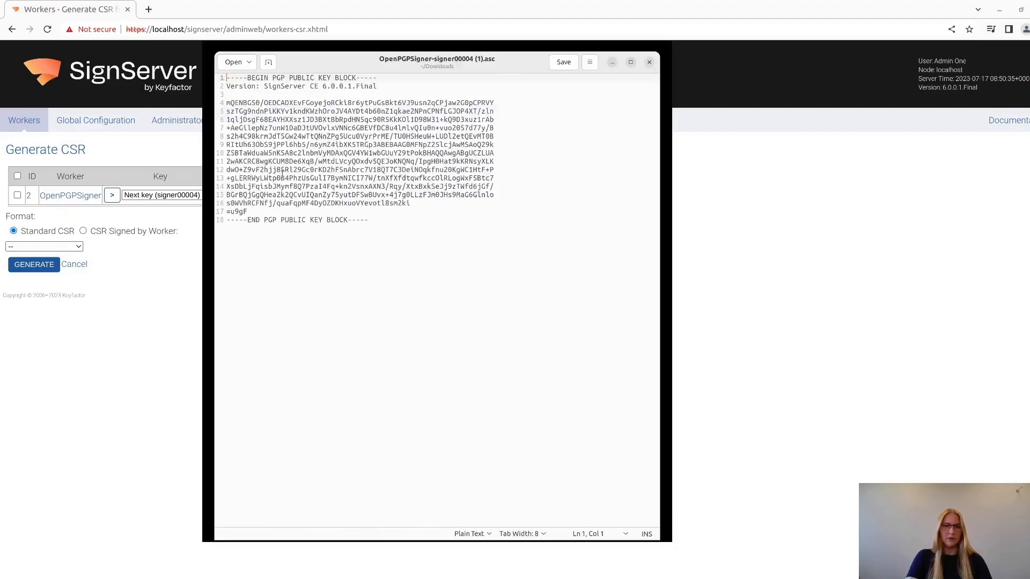
pyautogui.moveTo(294, 169); pyautogui.dragTo(368, 219)
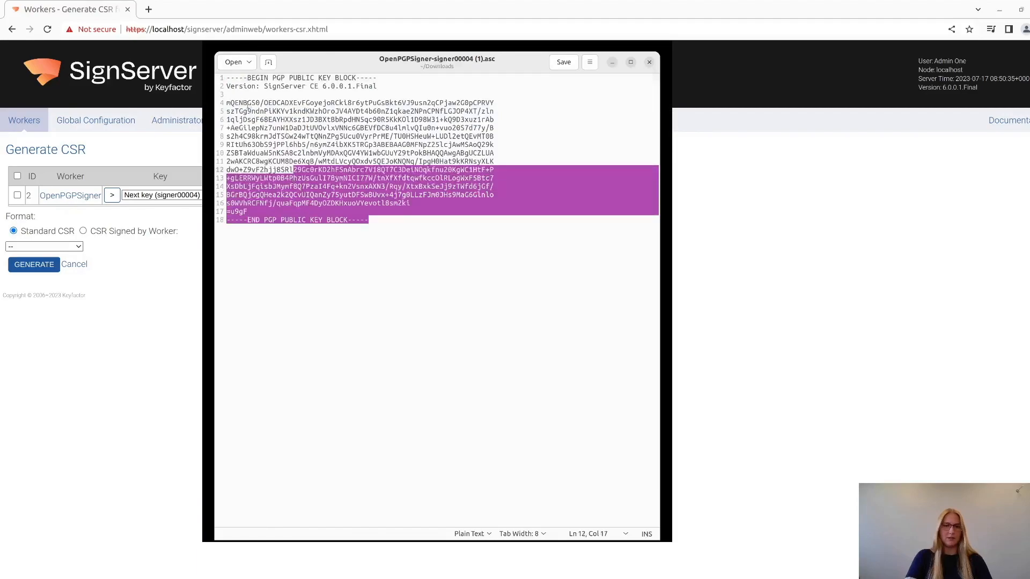
pyautogui.press('ctrl+a')
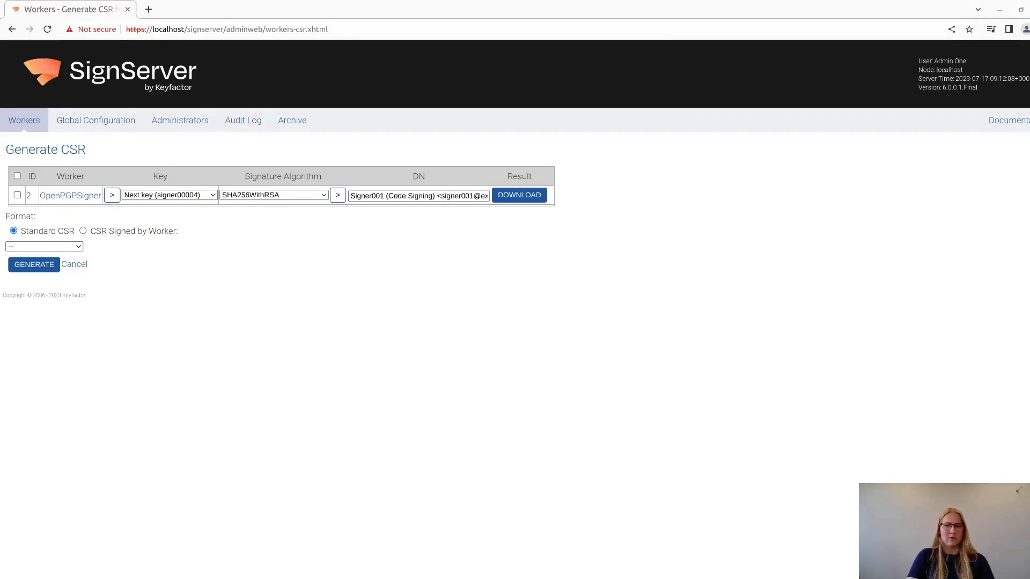
pyautogui.moveTo(332, 327)
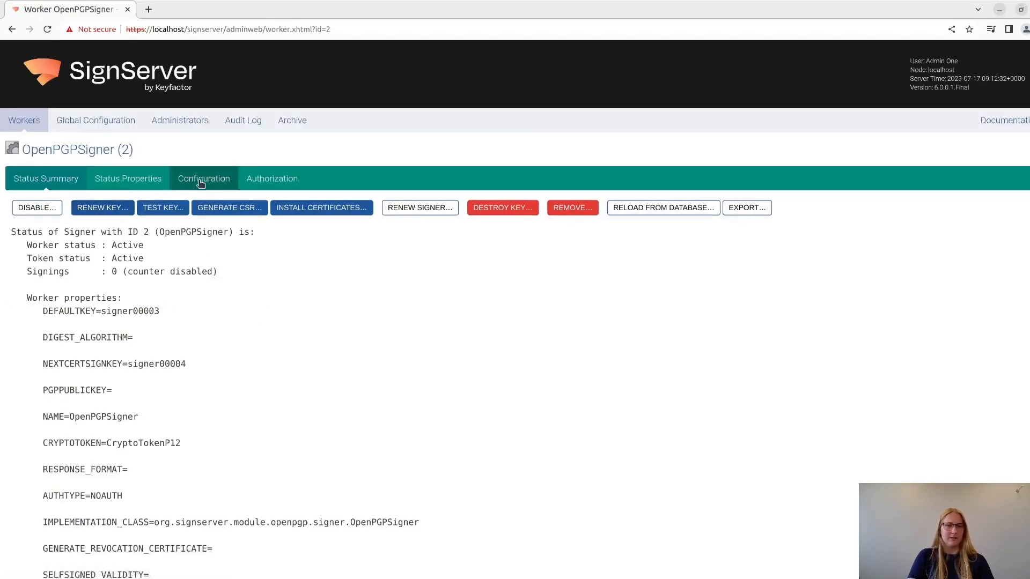
# Paste the signer00004 public key block into PGPPUBLICKEY and submit it
pyautogui.click(203, 178)
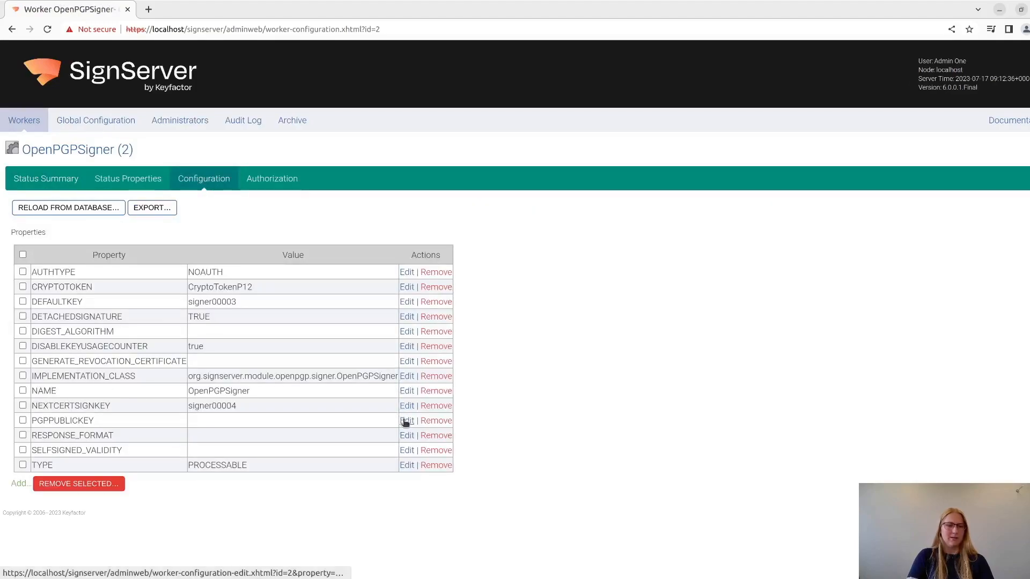
pyautogui.click(406, 421)
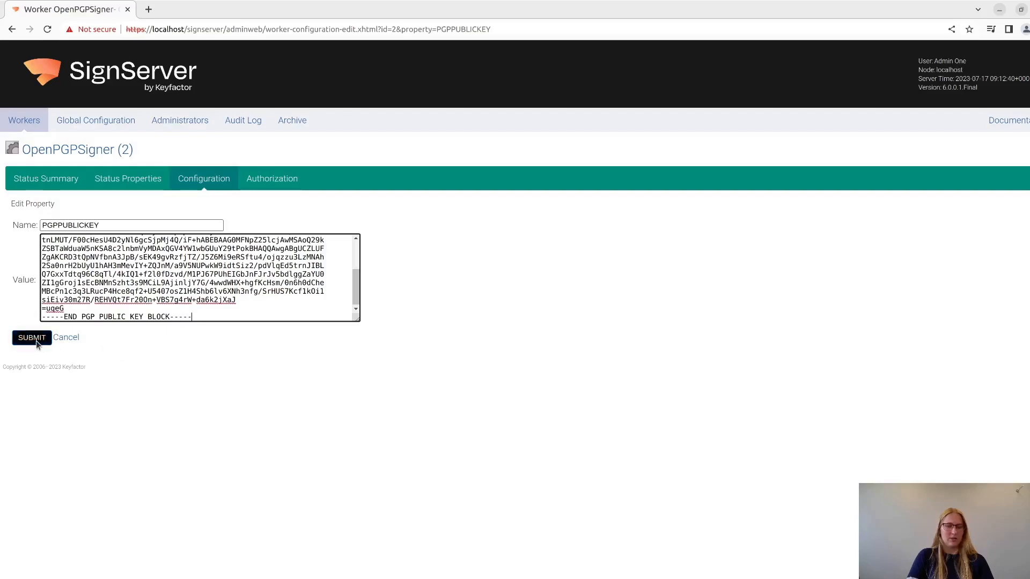
pyautogui.click(31, 336)
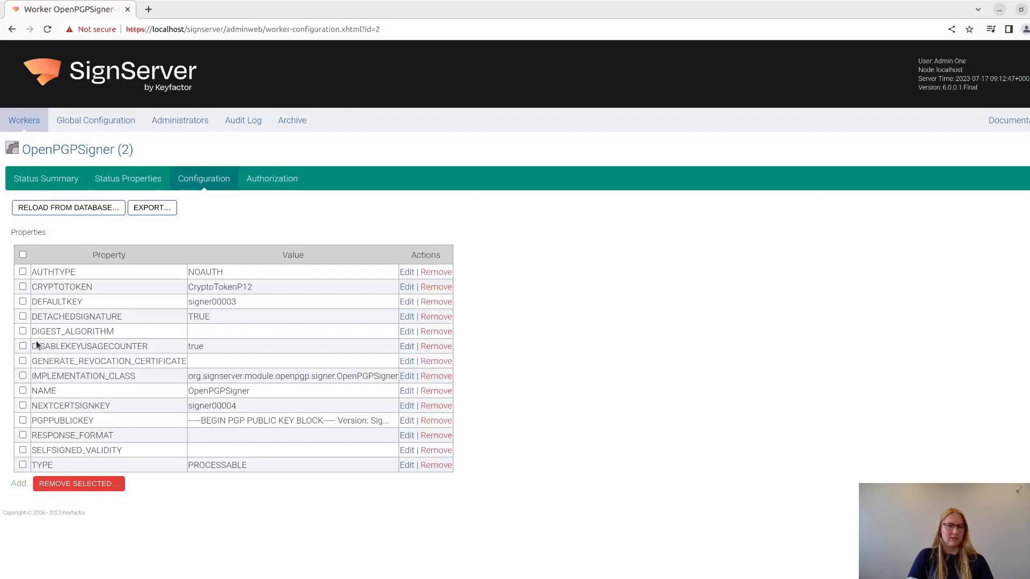
pyautogui.moveTo(45, 178)
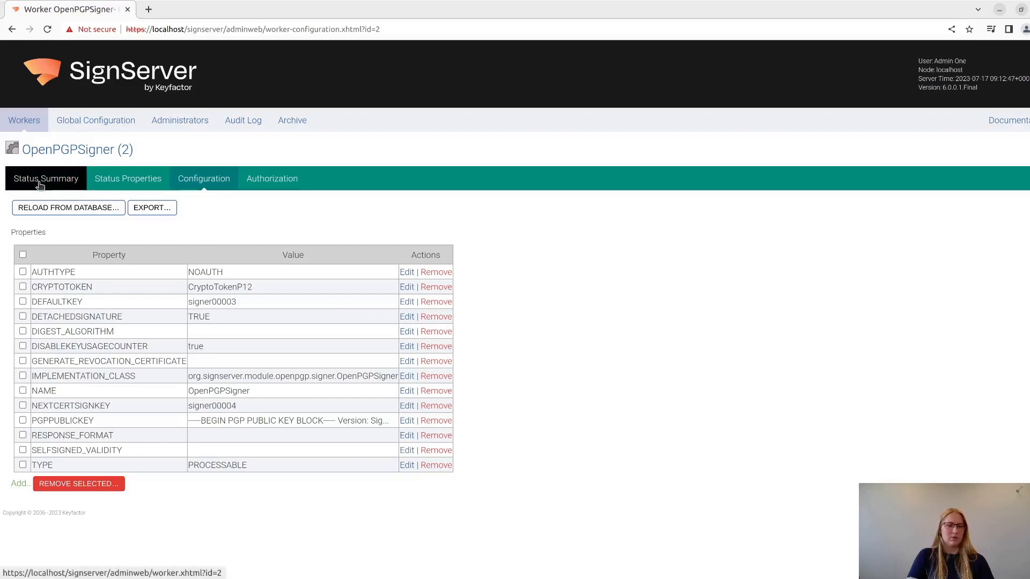
# Scroll the status summary to review the public key, key ID, fingerprint and Signer001 user ID
pyautogui.click(45, 178)
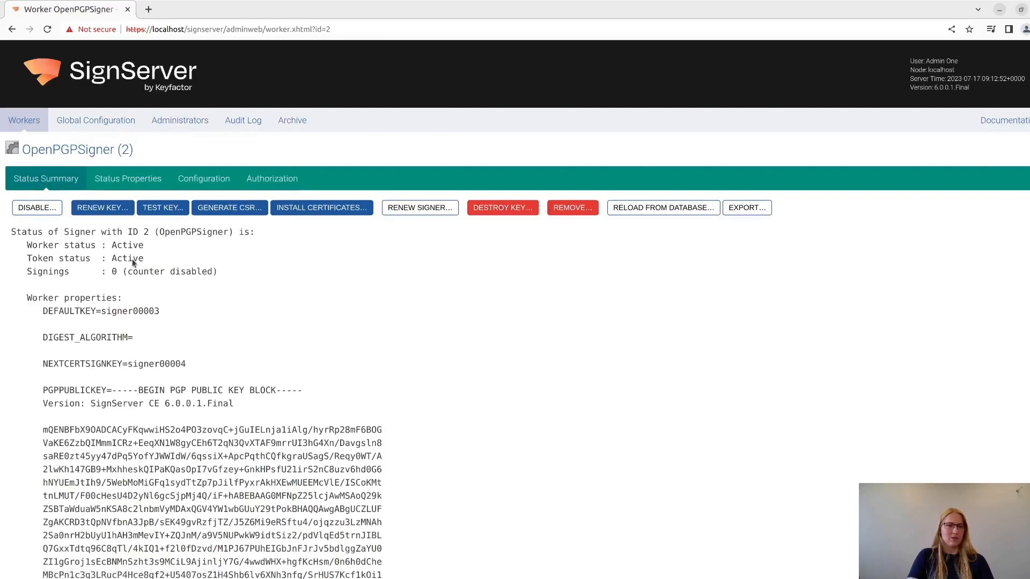
pyautogui.moveTo(249, 347)
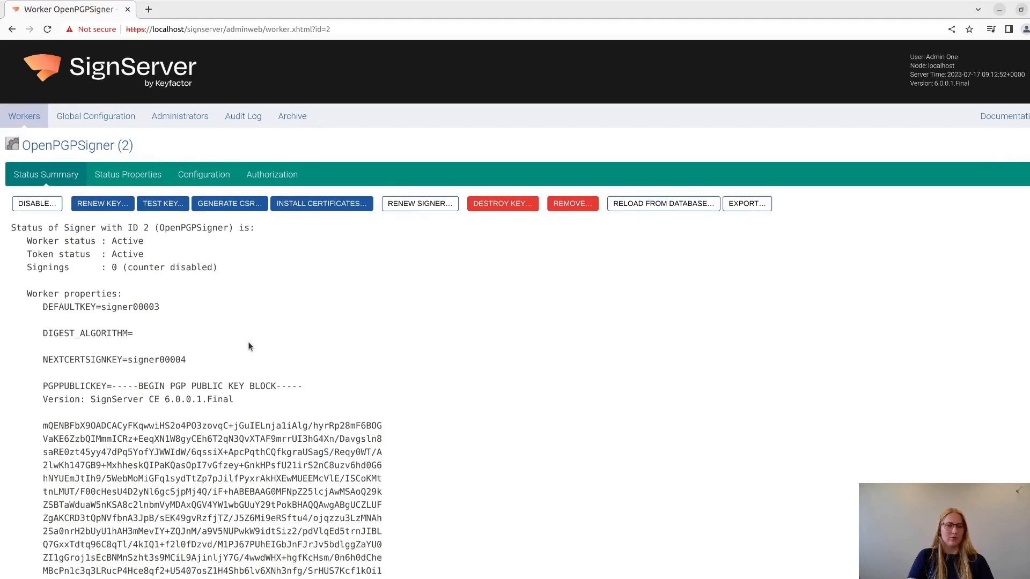
pyautogui.scroll(-3)
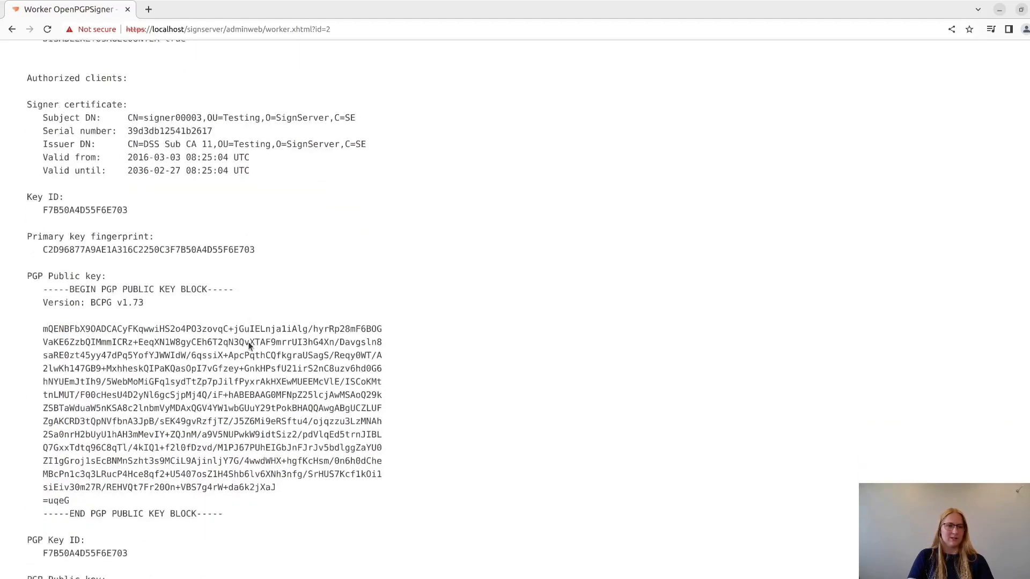
pyautogui.scroll(-3)
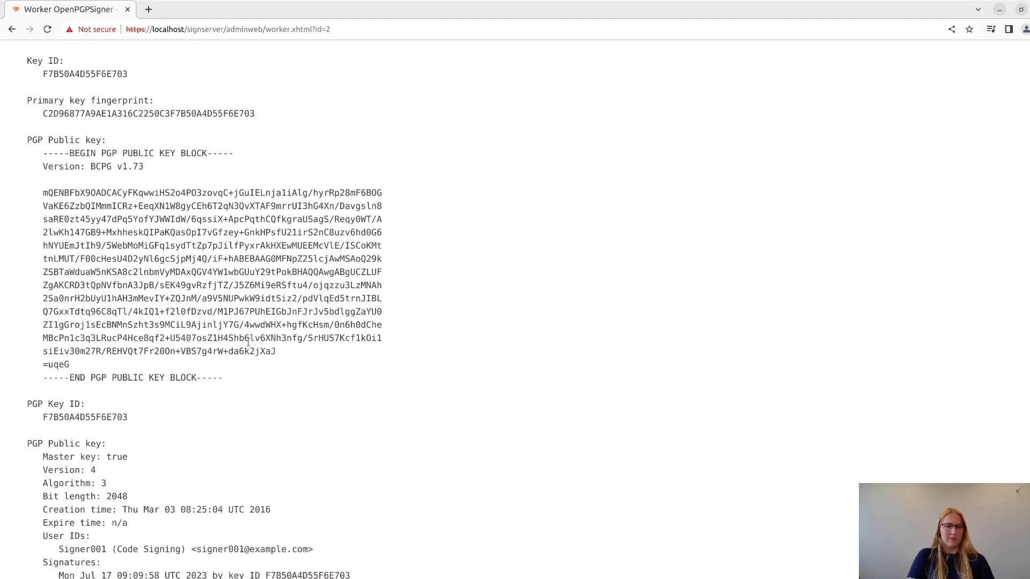
pyautogui.scroll(-3)
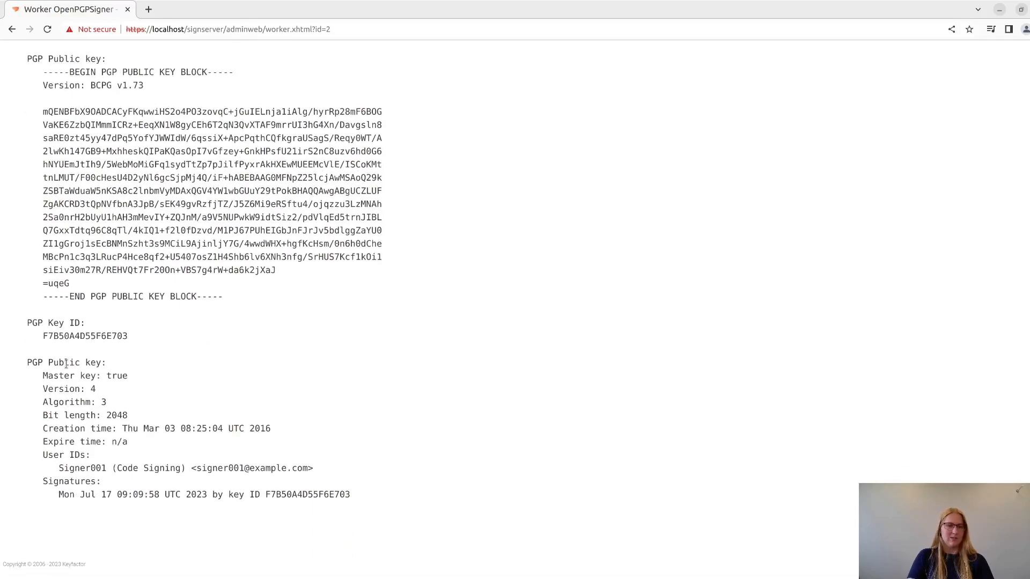
pyautogui.moveTo(283, 365)
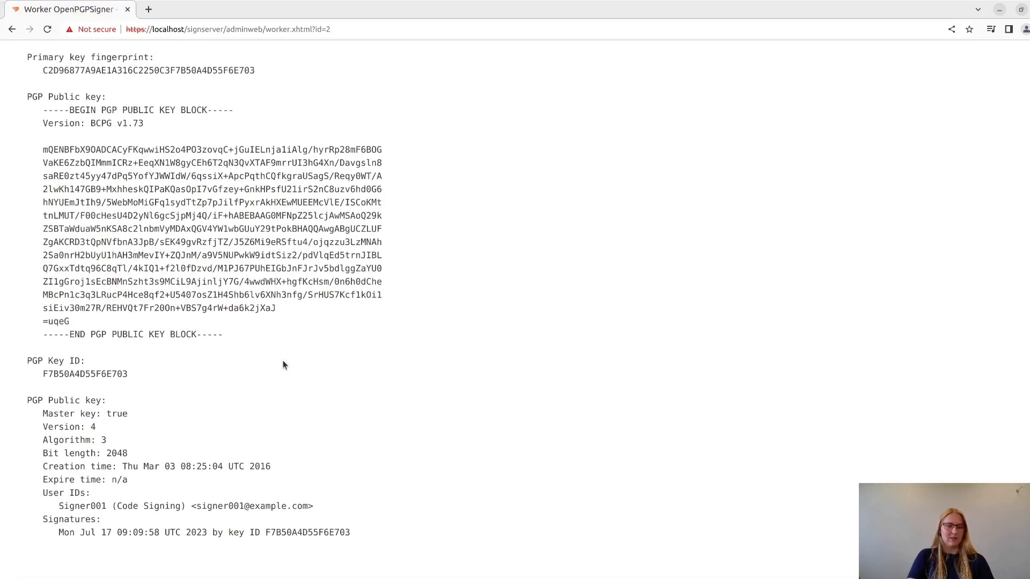
pyautogui.scroll(-3)
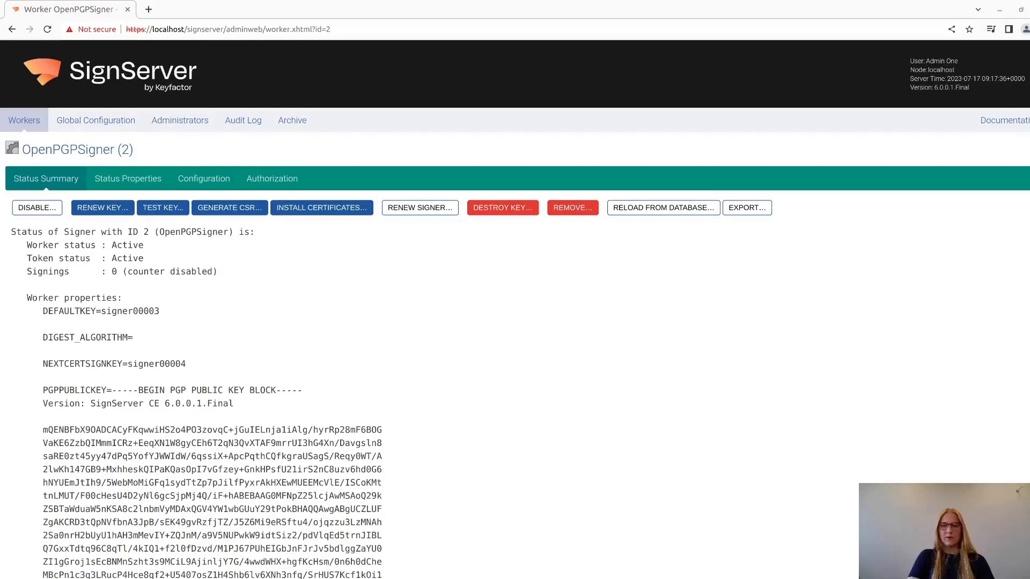
pyautogui.moveTo(673, 326)
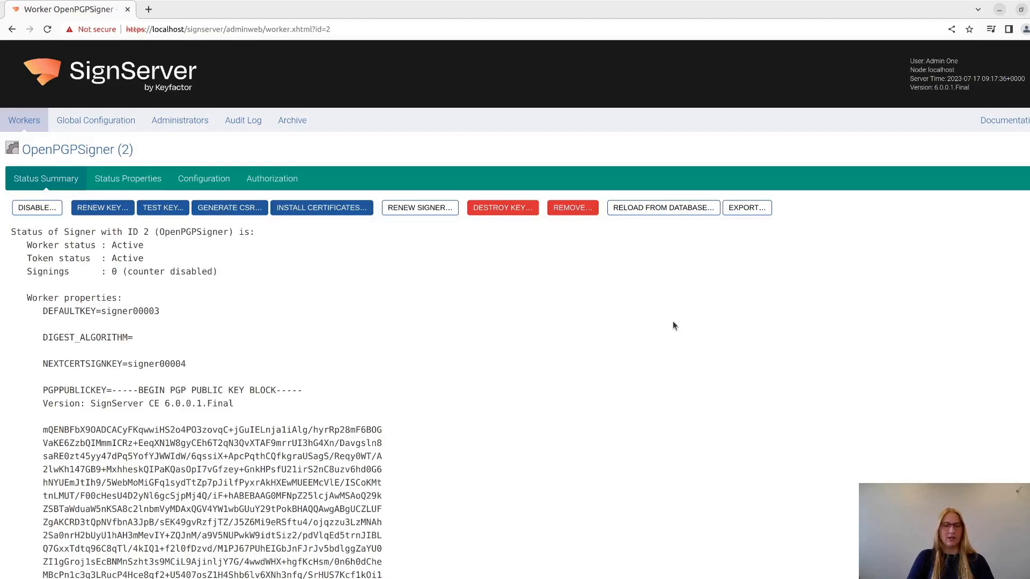
pyautogui.moveTo(500, 360)
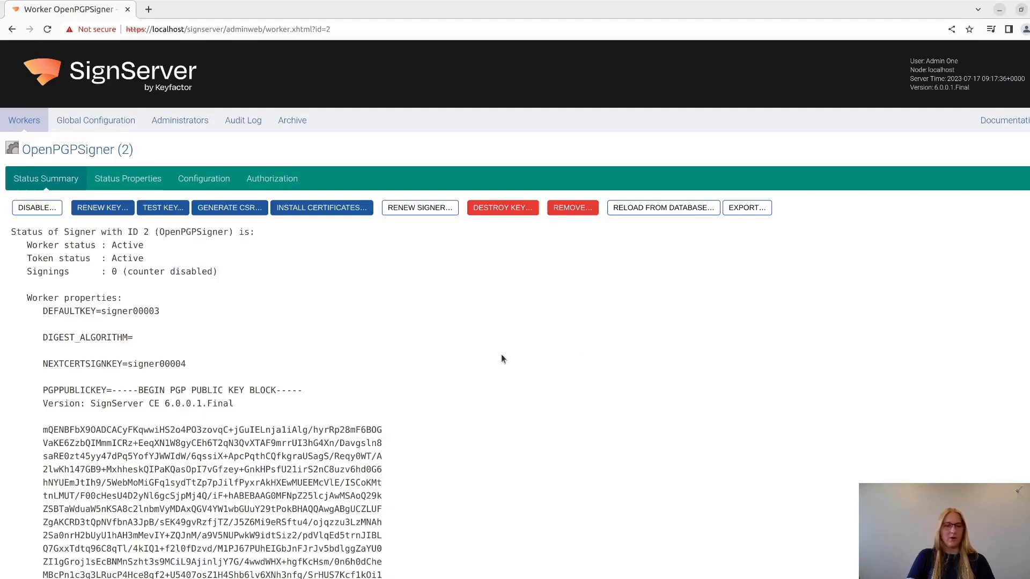
pyautogui.moveTo(204, 178)
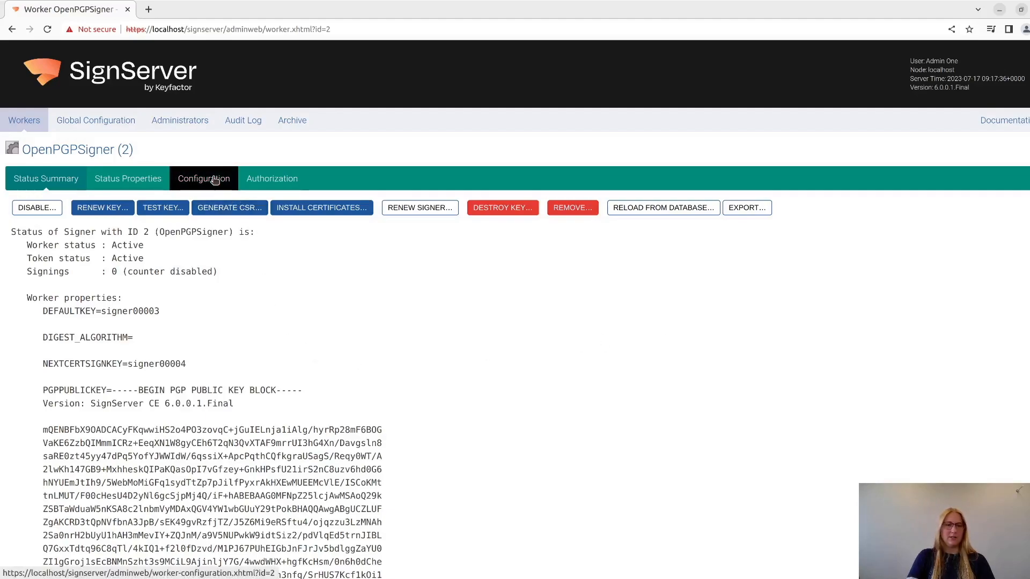
# Edit GENERATE_REVOCATION_CERTIFICATE to 'true', submit, and return to the status summary
pyautogui.click(203, 178)
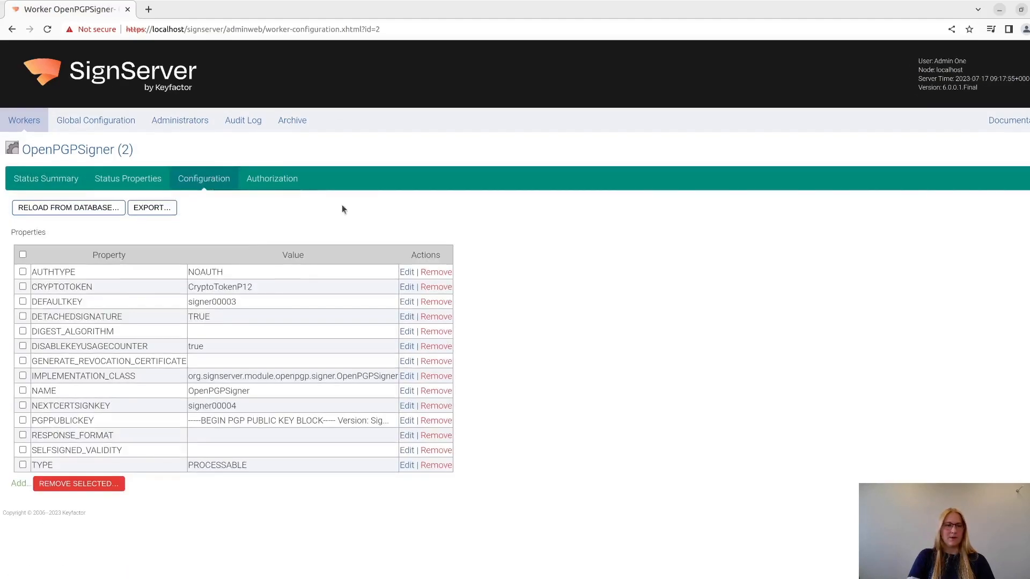
pyautogui.moveTo(593, 237)
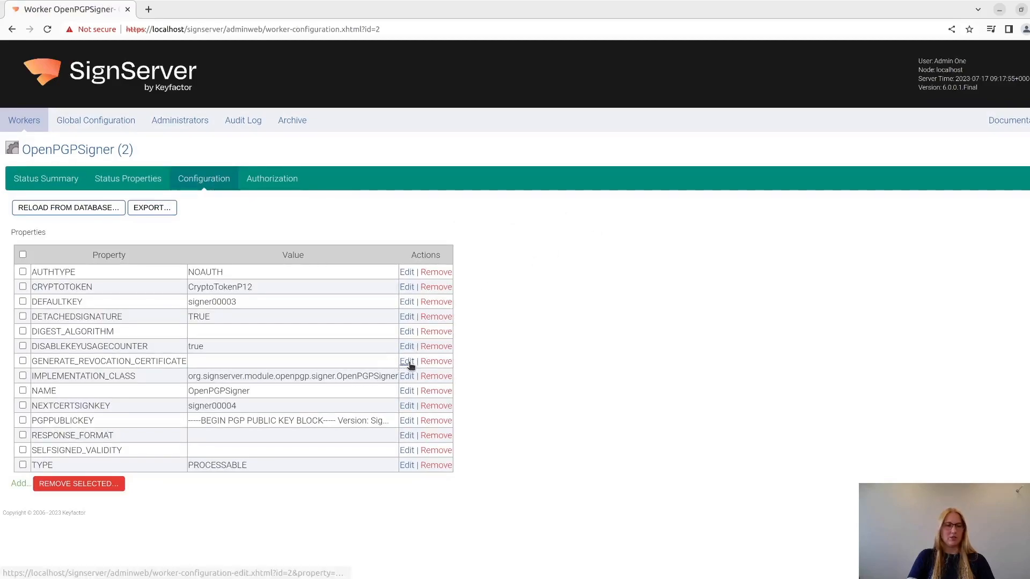
pyautogui.click(406, 360)
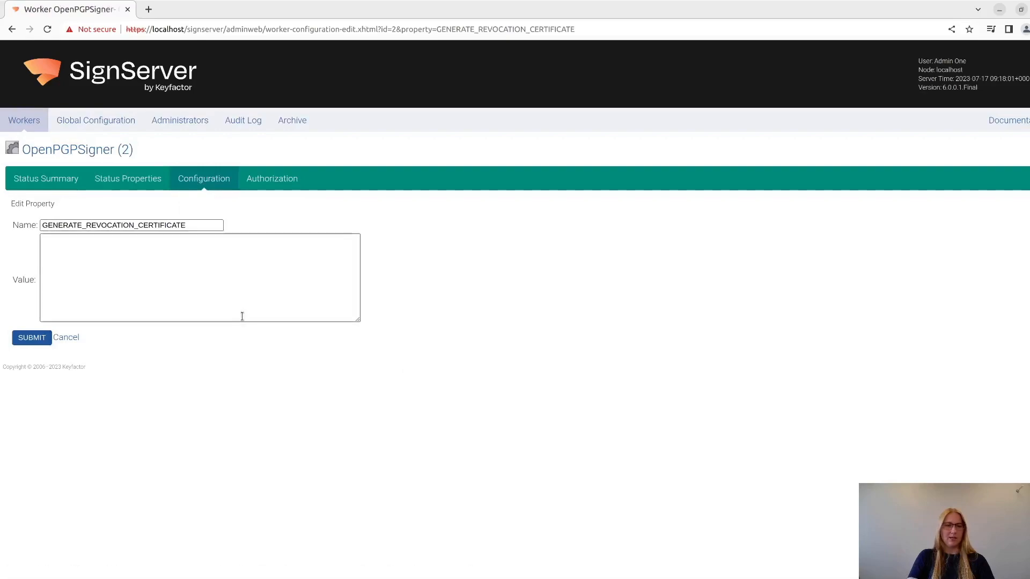
pyautogui.write('true')
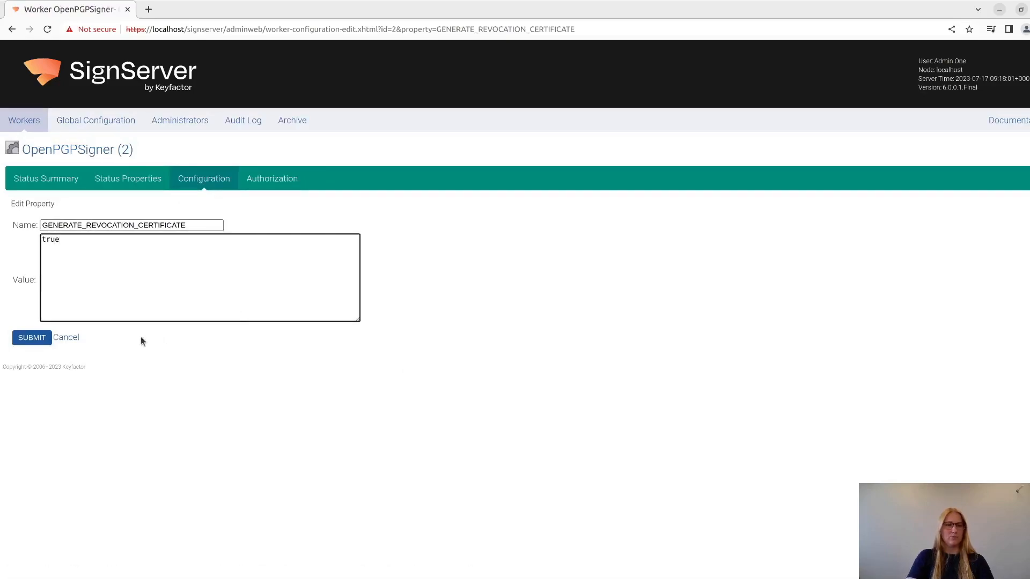
pyautogui.click(32, 336)
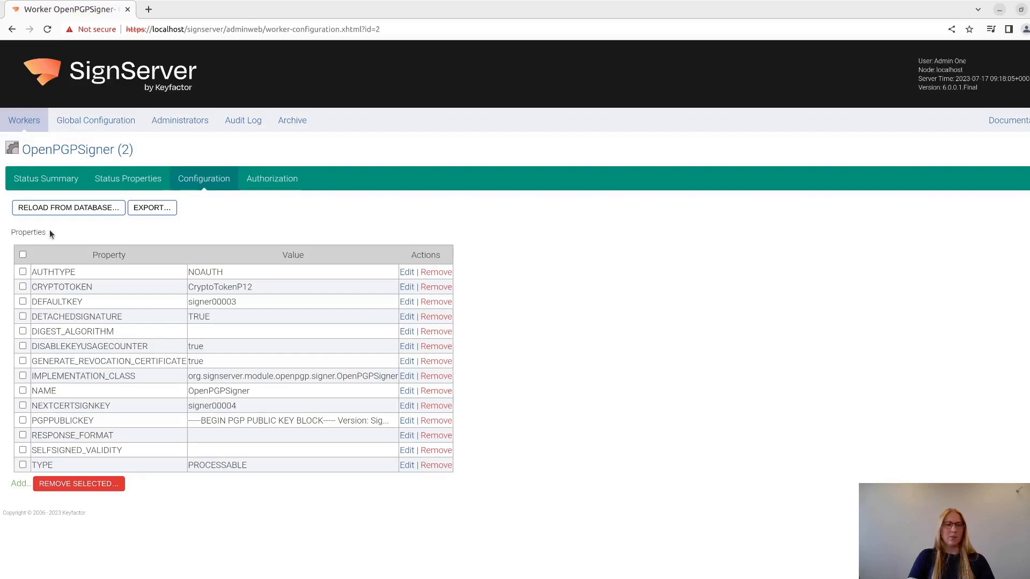
pyautogui.click(45, 178)
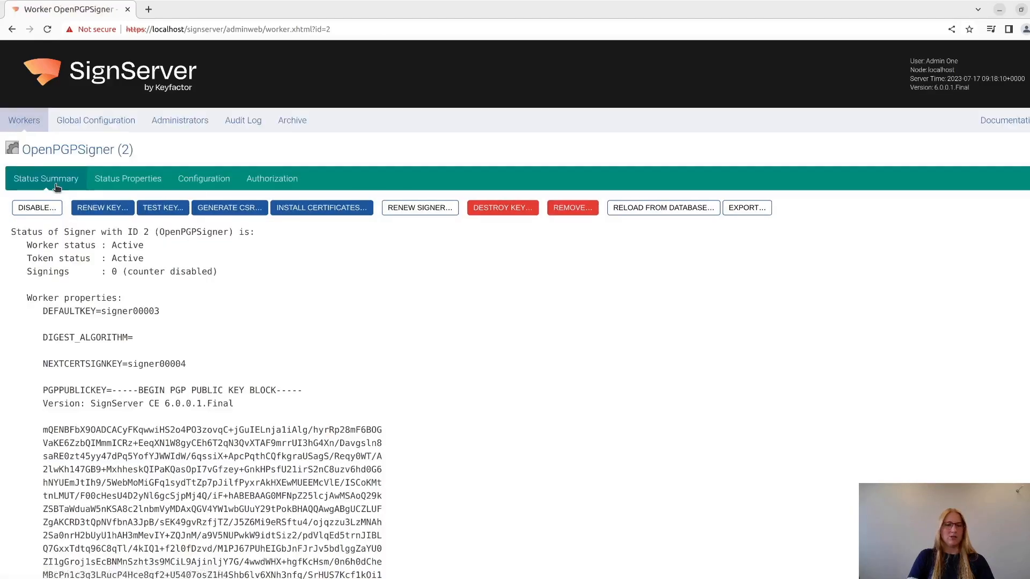
# Generate a SHA256WithRSA request for signer00004 with the Signer001 DN and download the .rev file
pyautogui.click(228, 208)
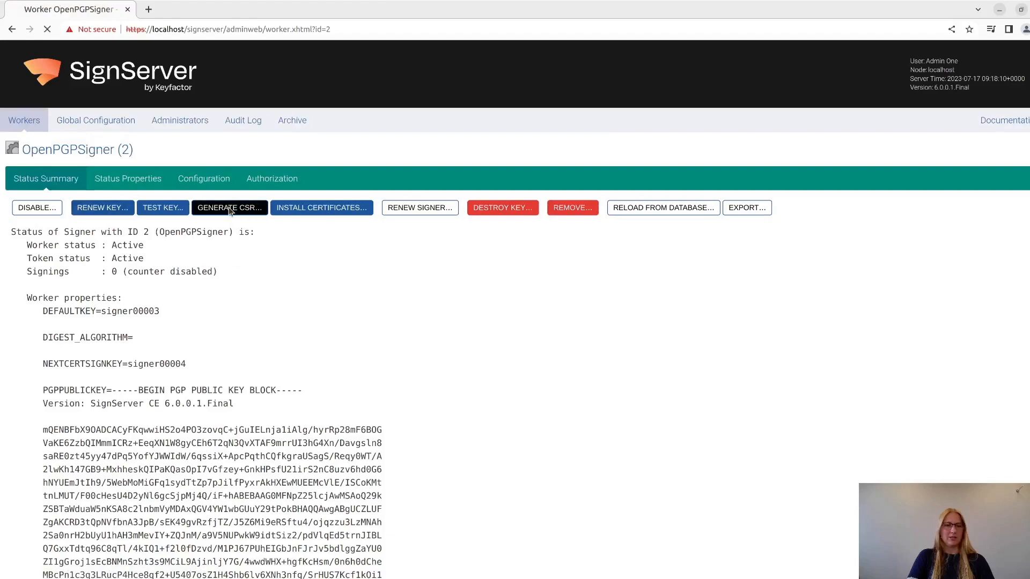
pyautogui.click(229, 208)
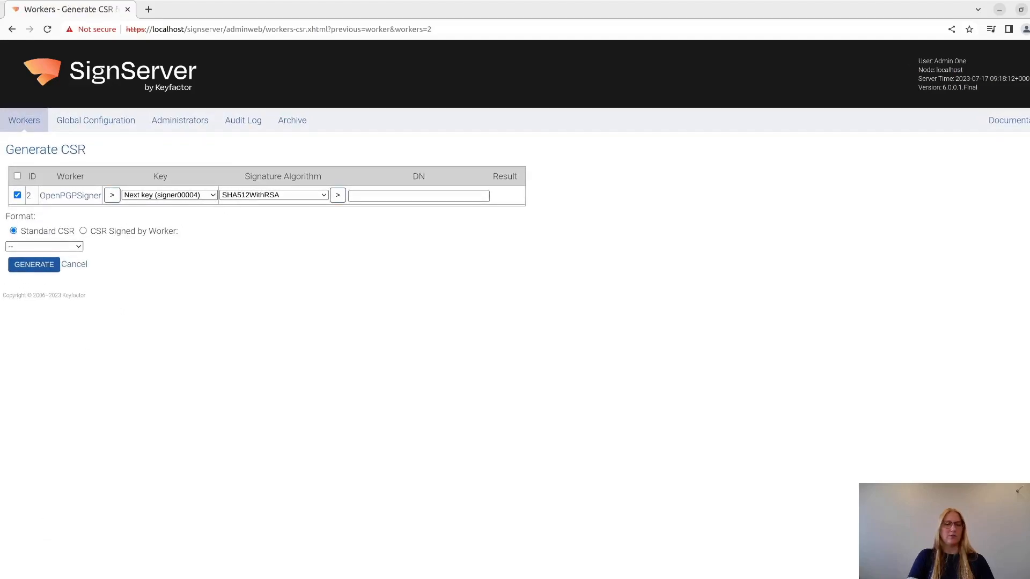
pyautogui.click(273, 194)
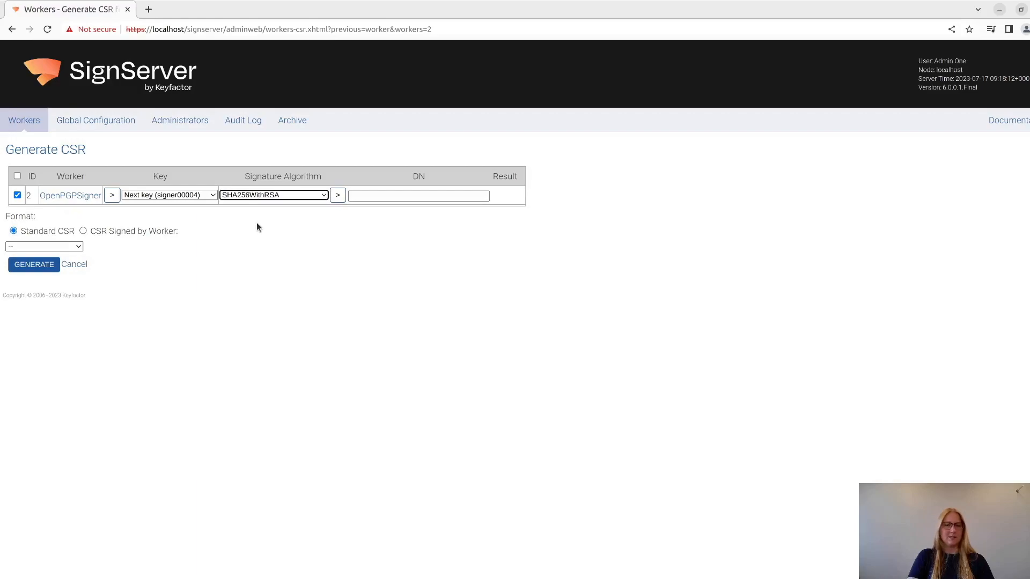
pyautogui.click(418, 195)
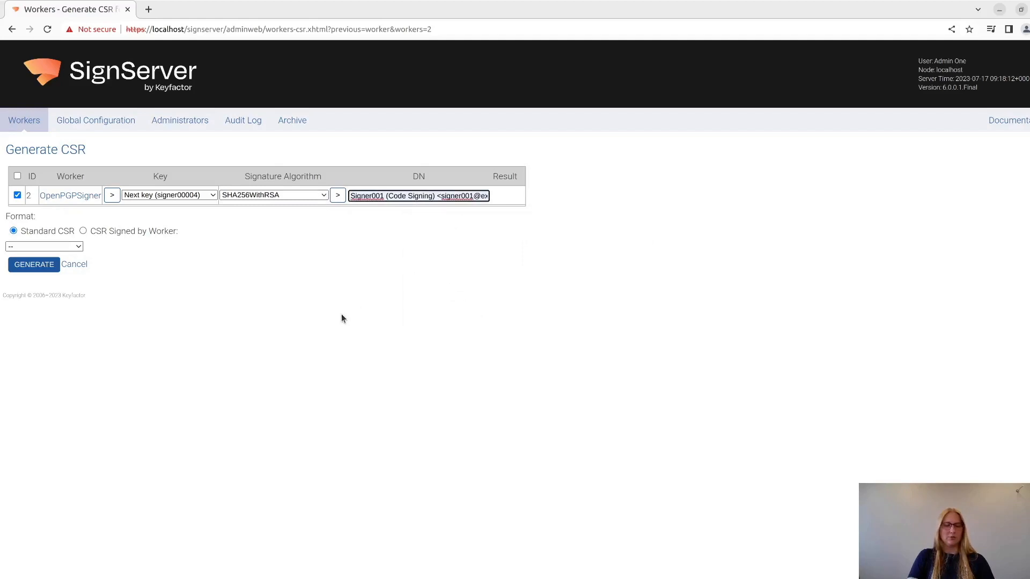
pyautogui.moveTo(99, 293)
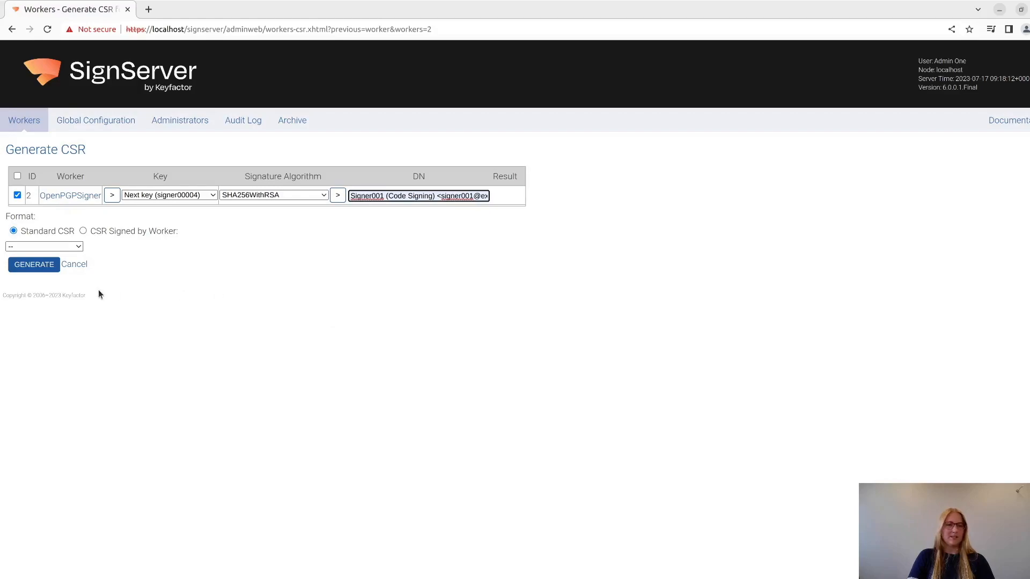
pyautogui.click(33, 263)
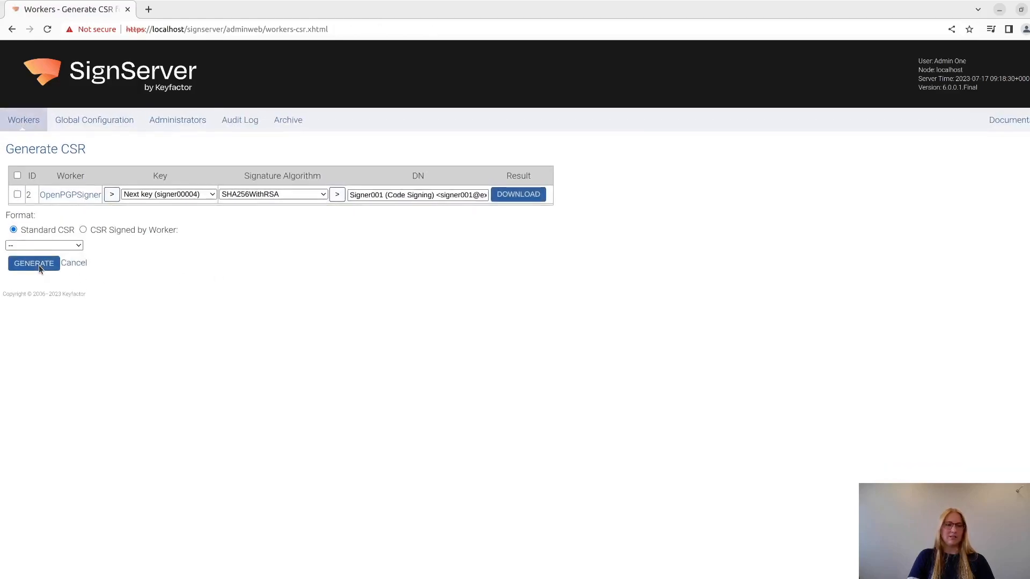
pyautogui.click(518, 194)
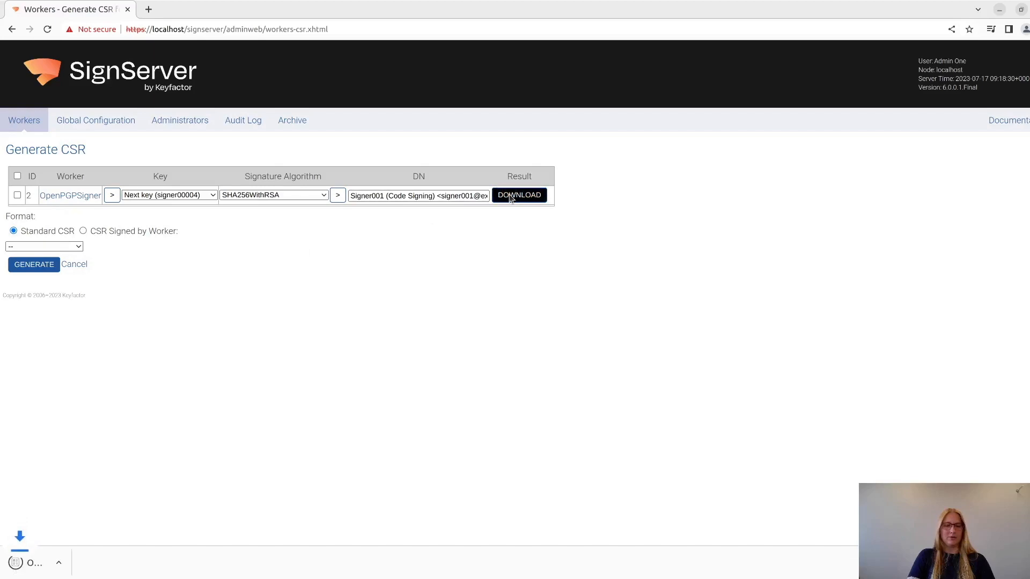
pyautogui.click(518, 195)
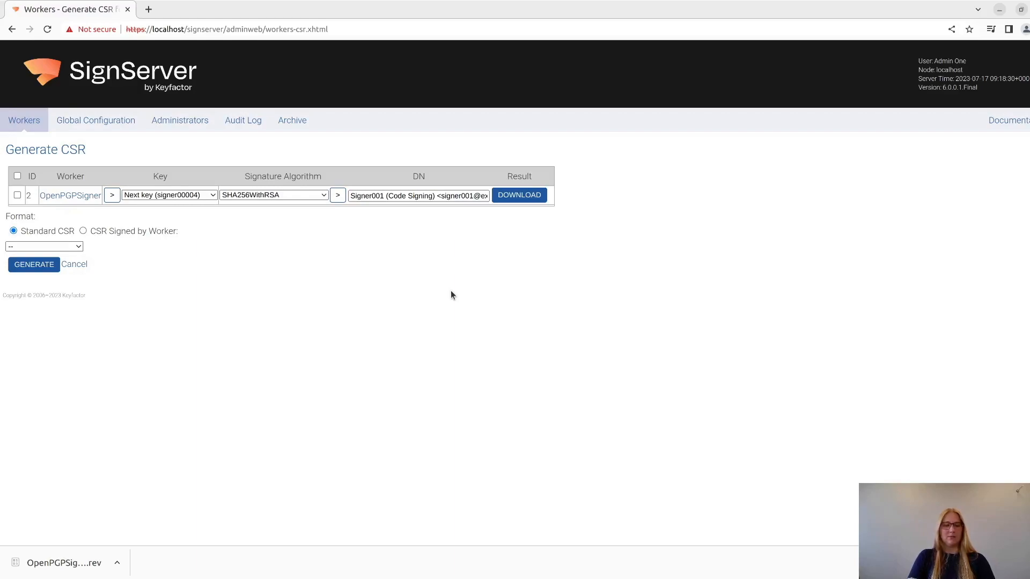
pyautogui.moveTo(347, 304)
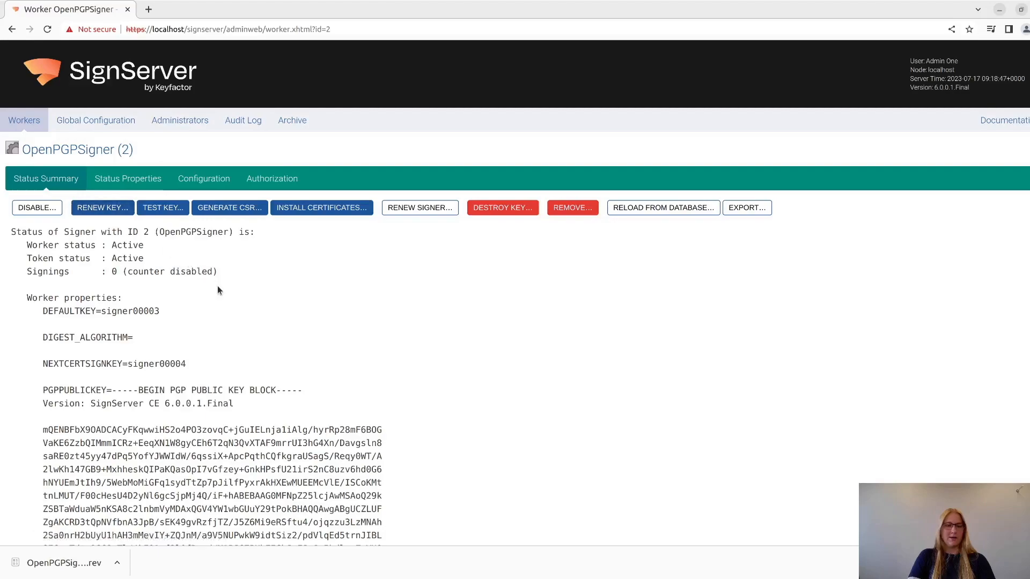
# Replace GENERATE_REVOCATION_CERTIFICATE's value 'true' with 'false' and submit
pyautogui.click(203, 178)
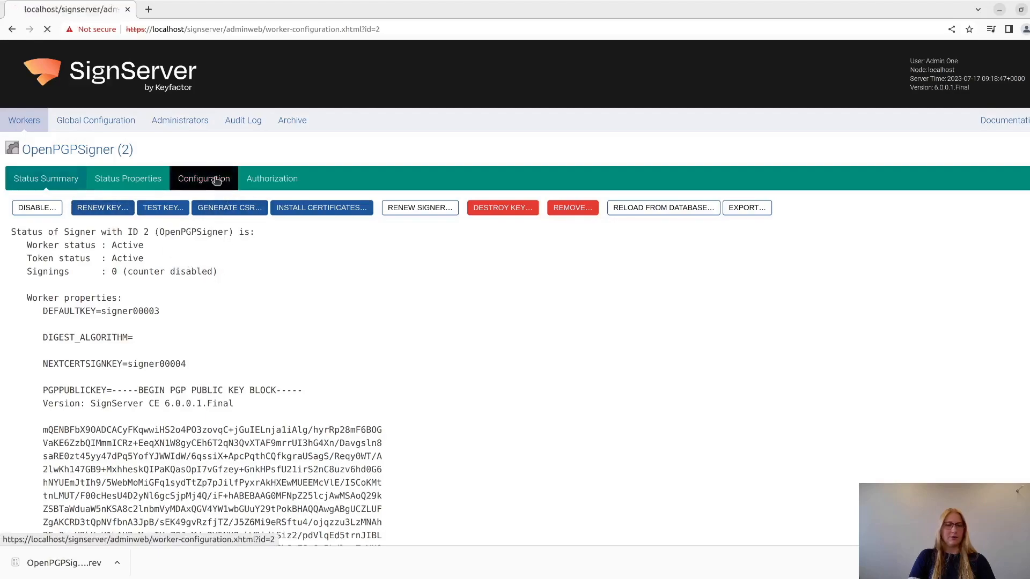
pyautogui.click(202, 178)
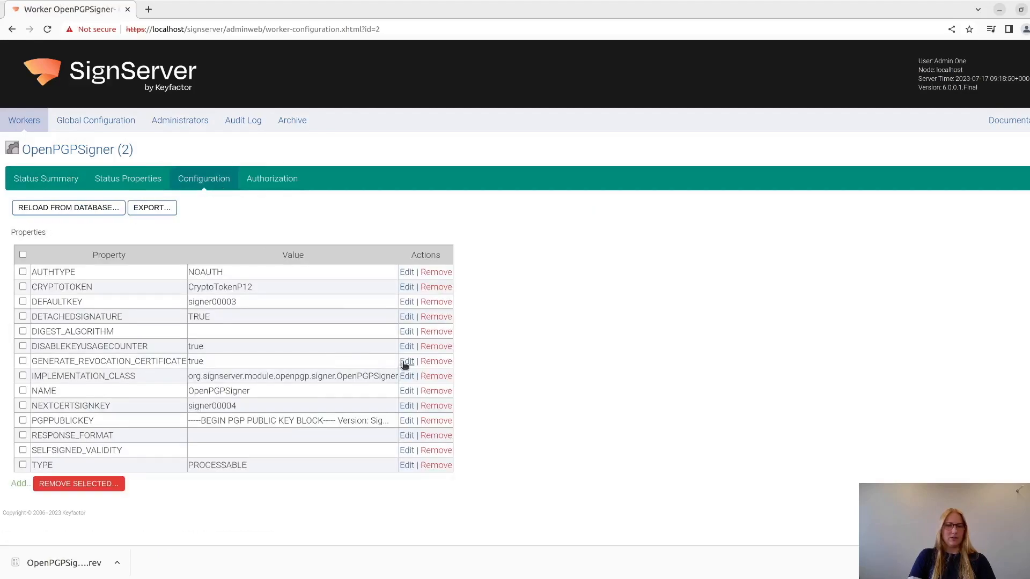
pyautogui.click(406, 361)
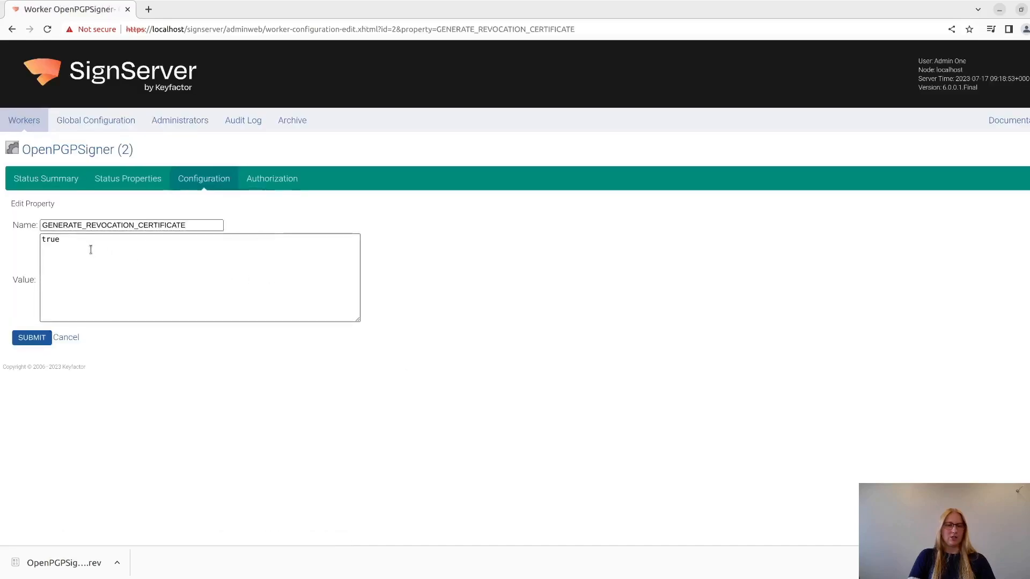
pyautogui.doubleClick(50, 239)
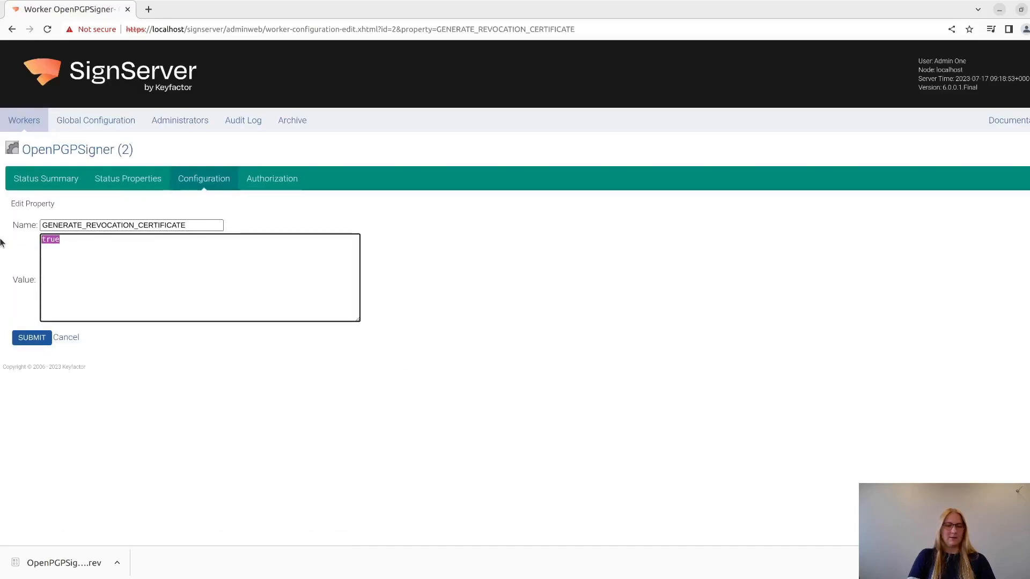
pyautogui.write('false')
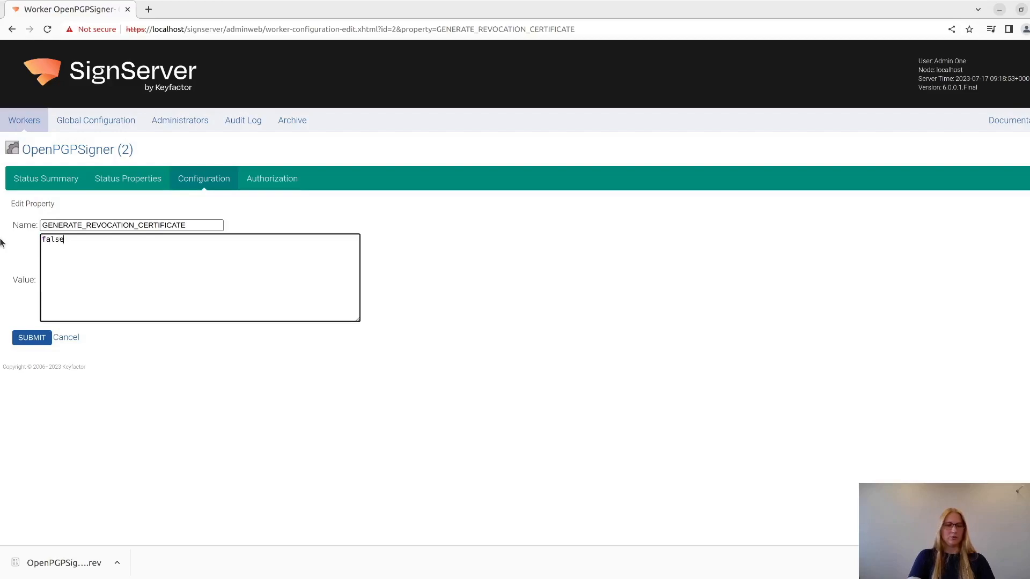
pyautogui.click(32, 337)
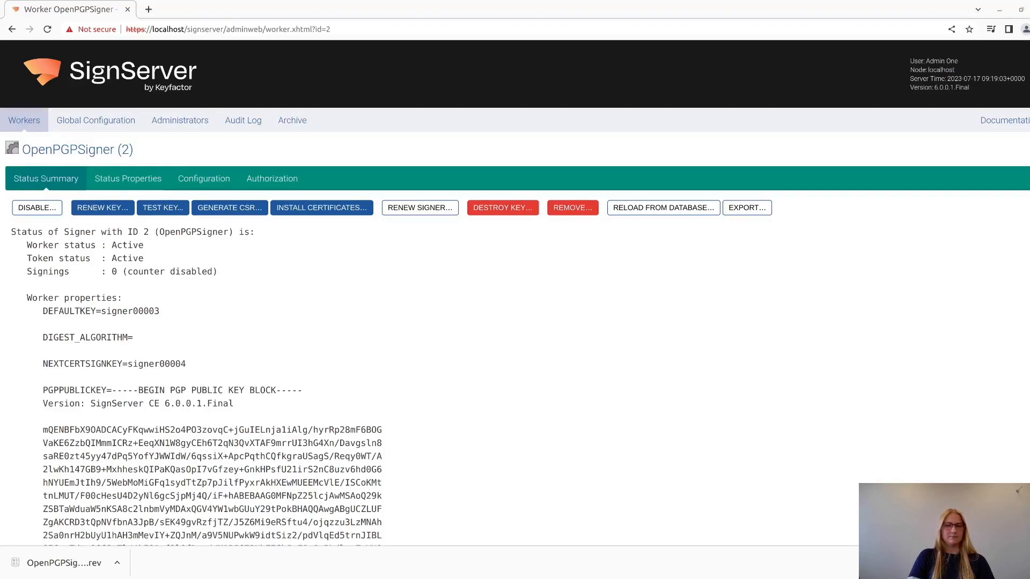
pyautogui.moveTo(912, 237)
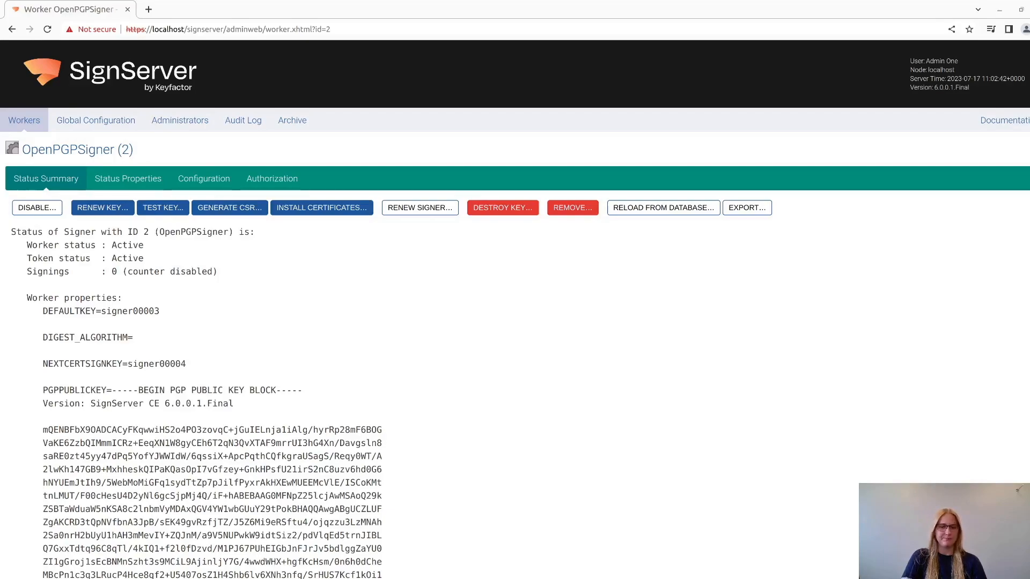
pyautogui.moveTo(401, 240)
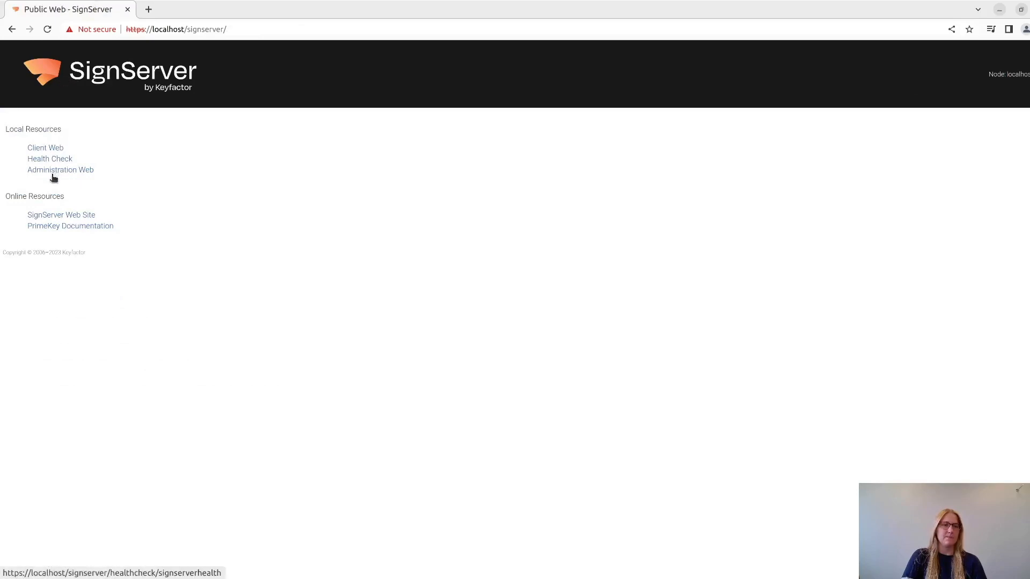
pyautogui.moveTo(45, 149)
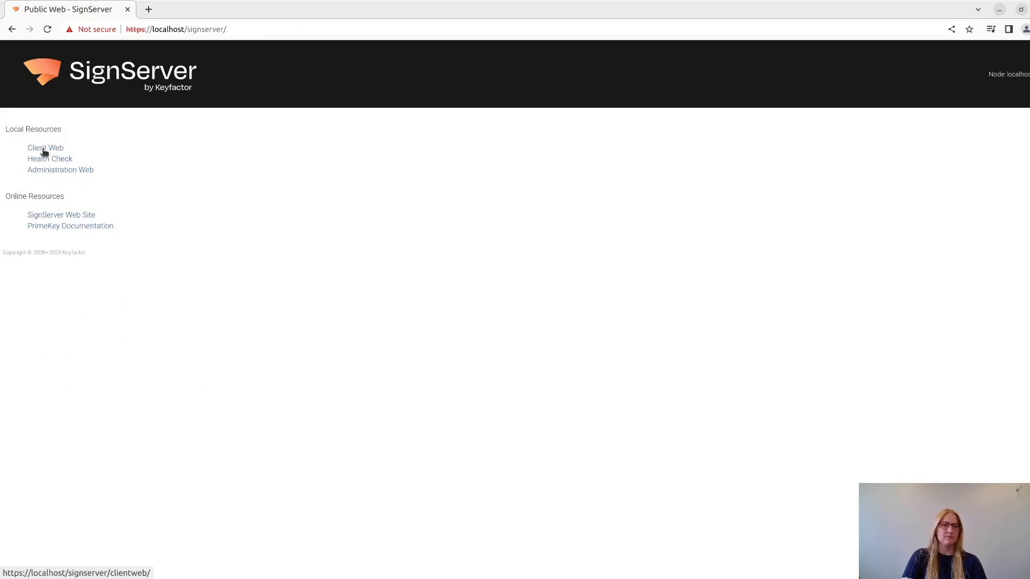
# Submit release.zip for signing by worker OpenPGPSigner in Client Web, downloading release.zip.asc
pyautogui.click(45, 147)
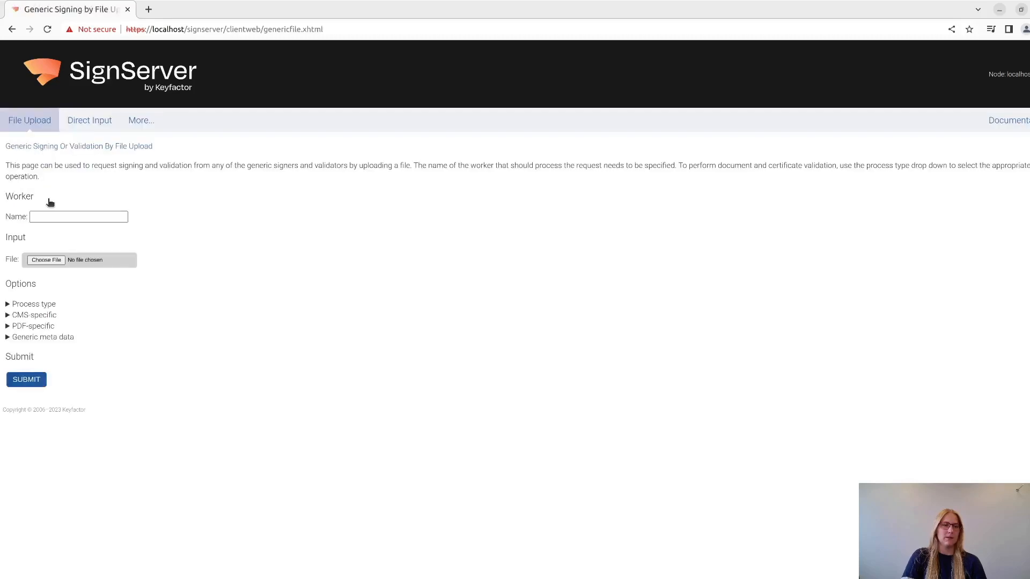
pyautogui.click(78, 217)
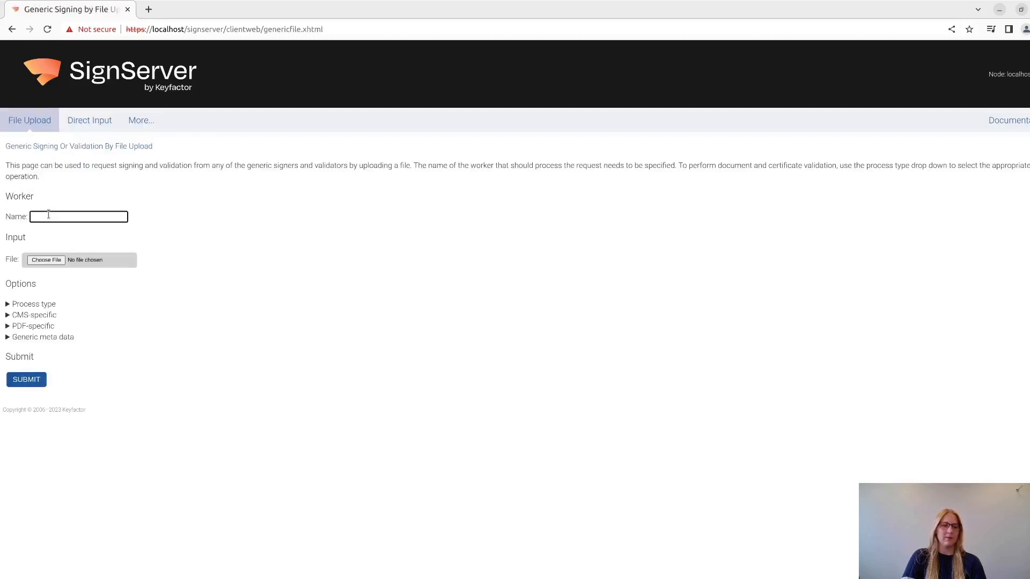
pyautogui.write('OpenPGPSigner')
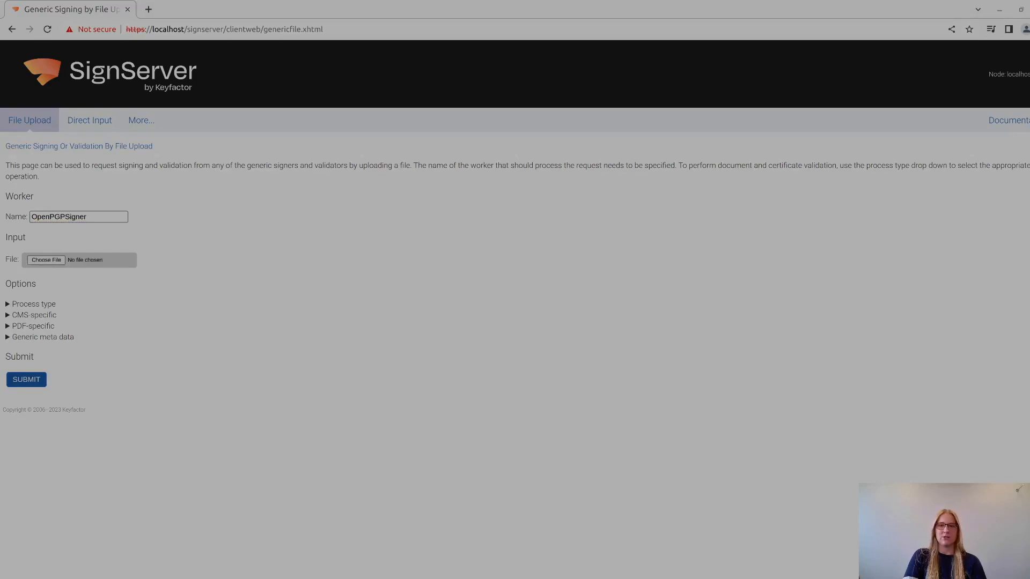
pyautogui.click(45, 260)
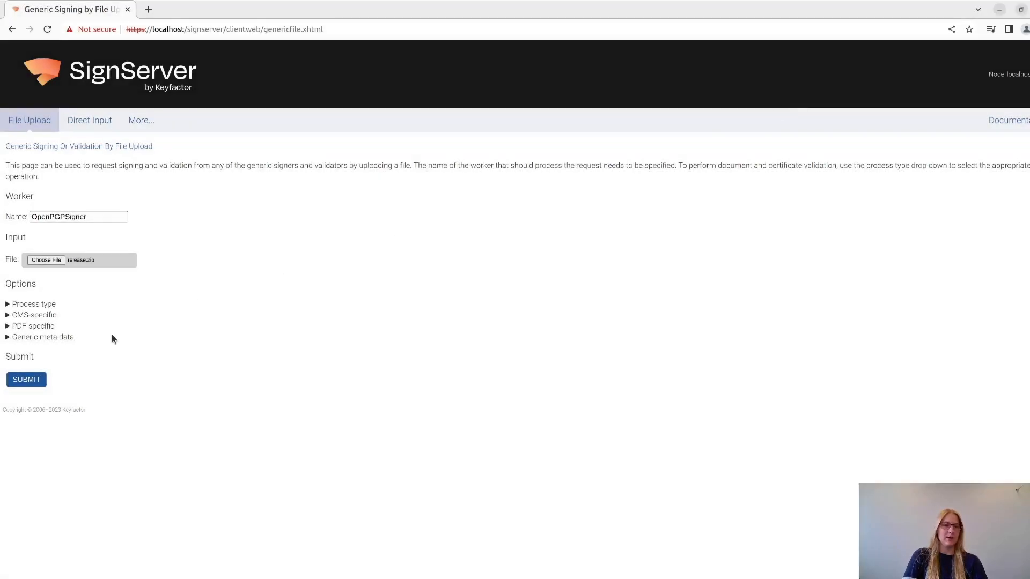
pyautogui.click(27, 380)
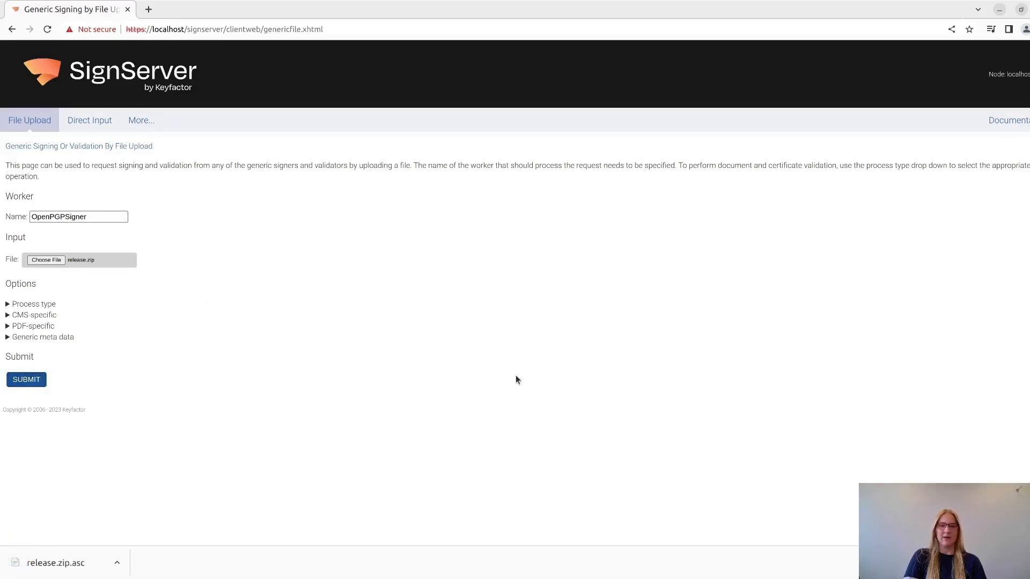
pyautogui.moveTo(532, 382)
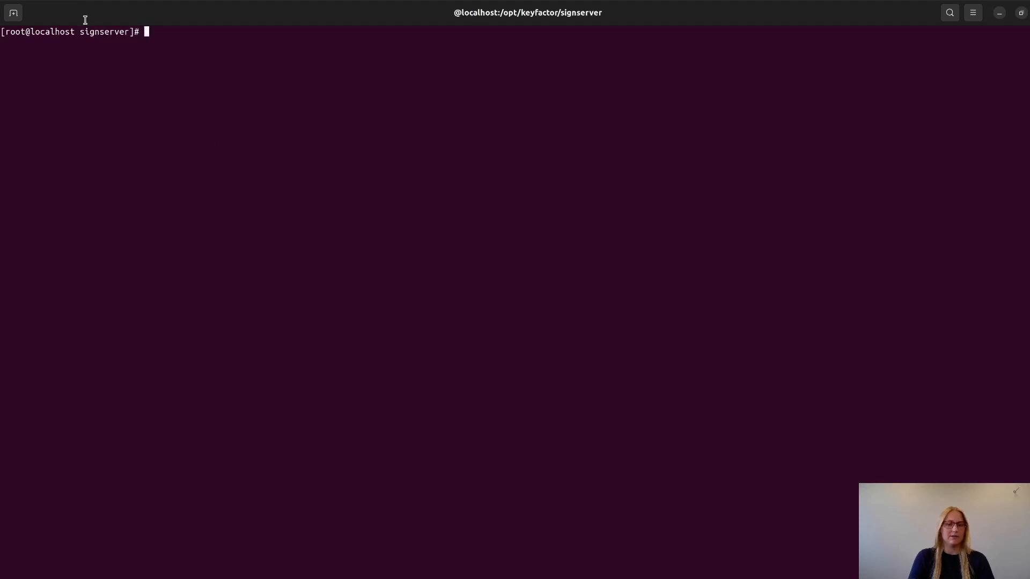
# List the signserver folder with ls -la and begin the bin/signclient signdocument command
pyautogui.write('l')
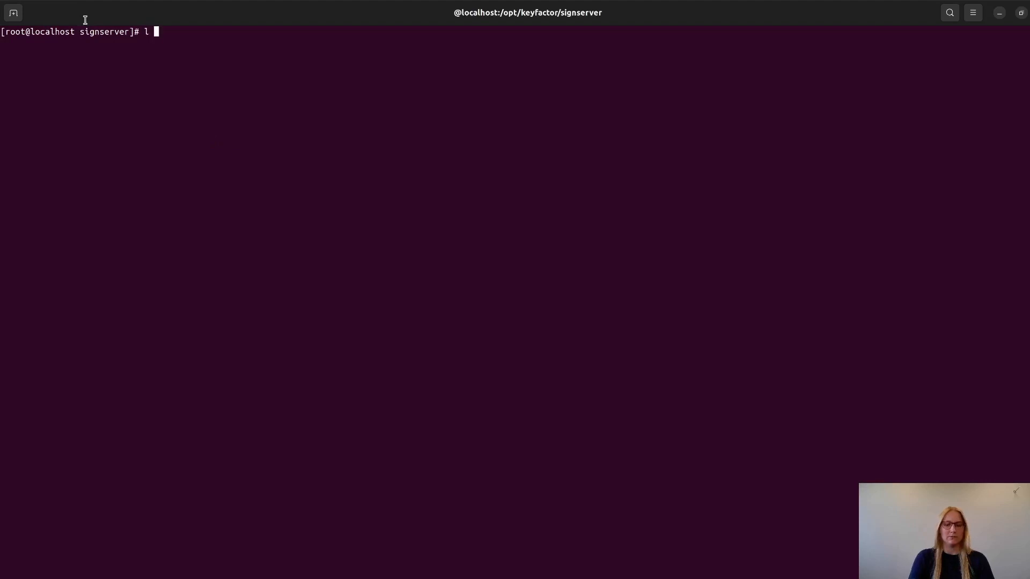
pyautogui.write('s -la')
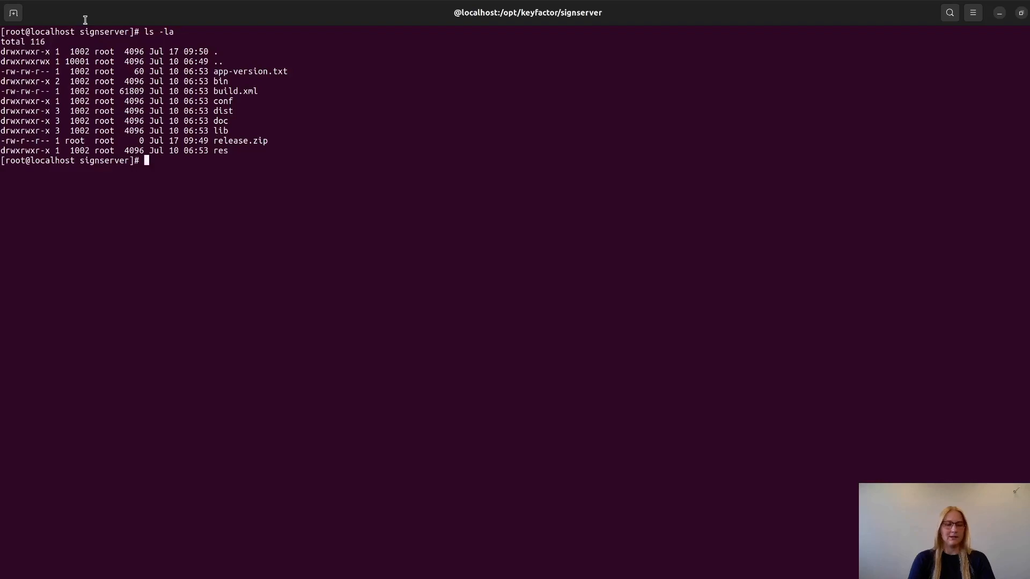
pyautogui.write('bin/')
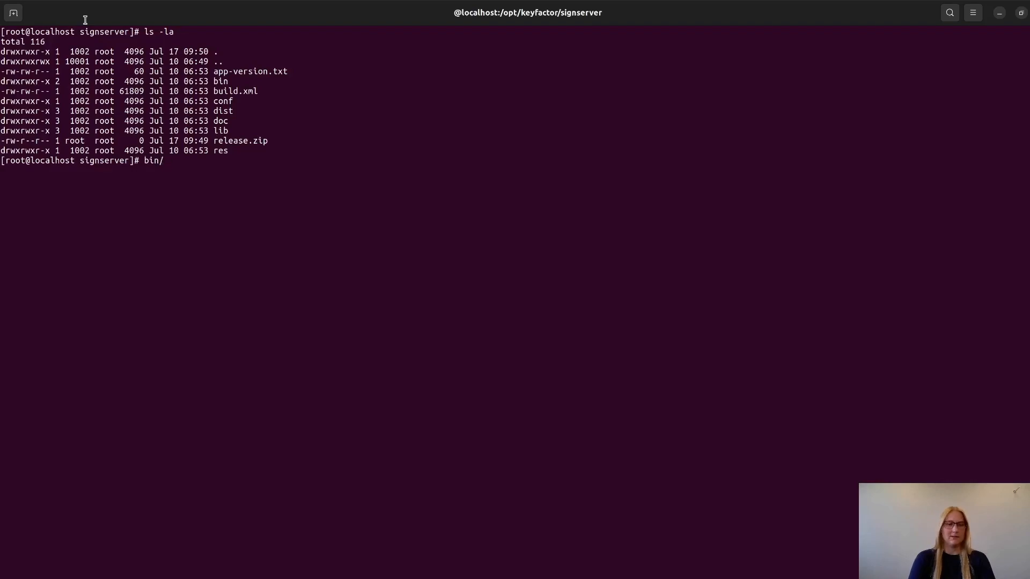
pyautogui.write('sign')
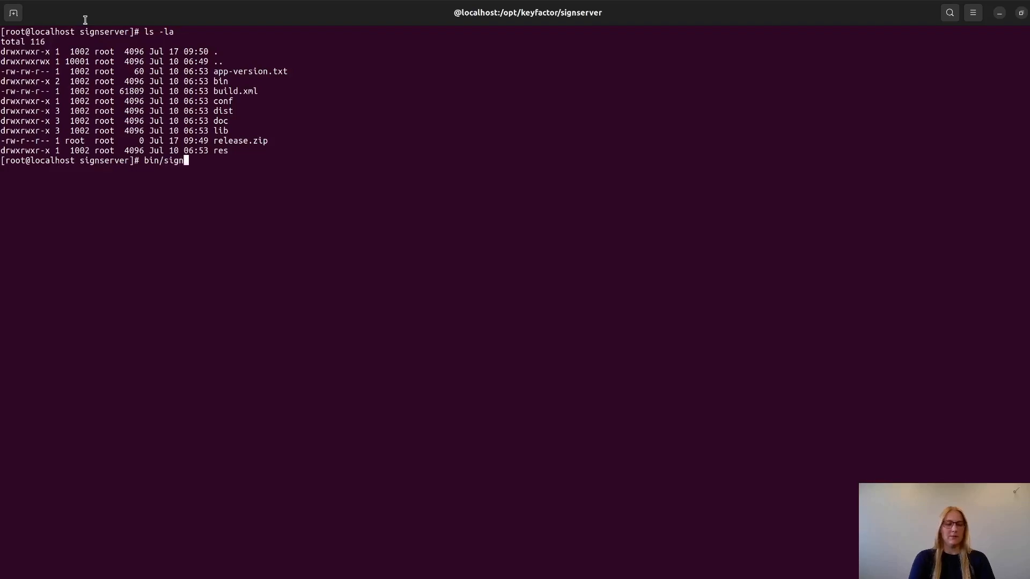
pyautogui.write('client')
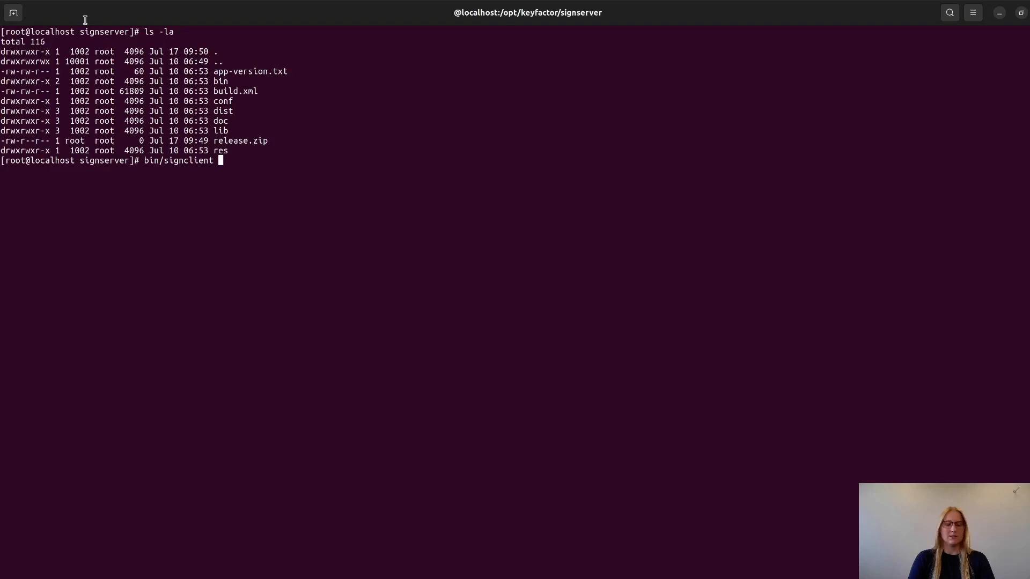
pyautogui.write('ssignd')
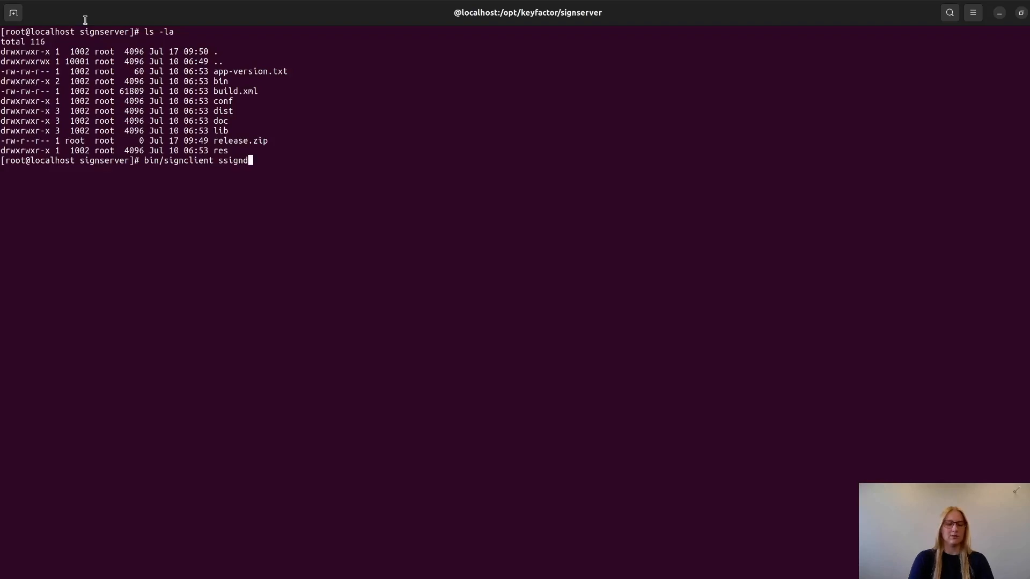
pyautogui.write('o')
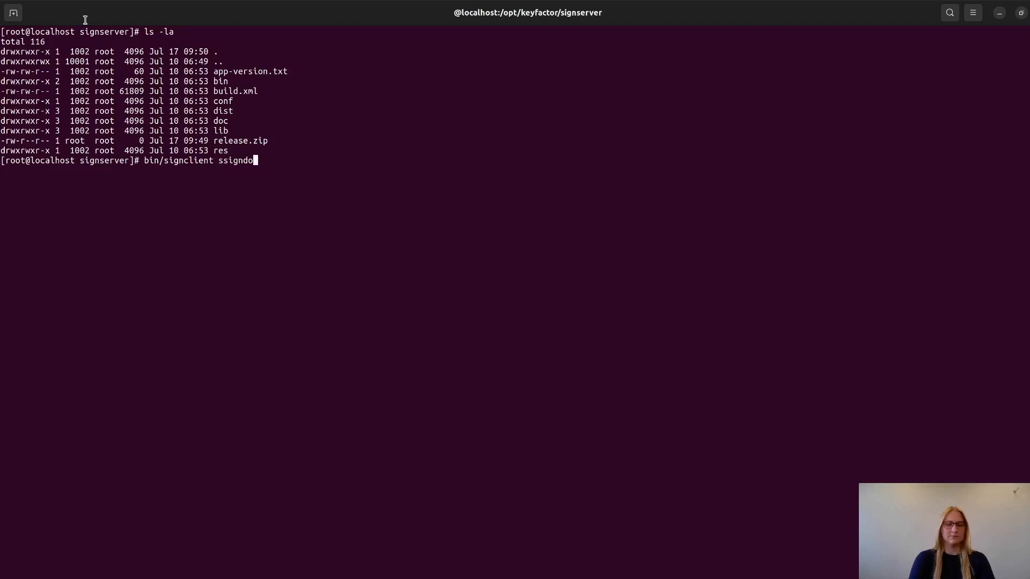
pyautogui.press('BackSpace')
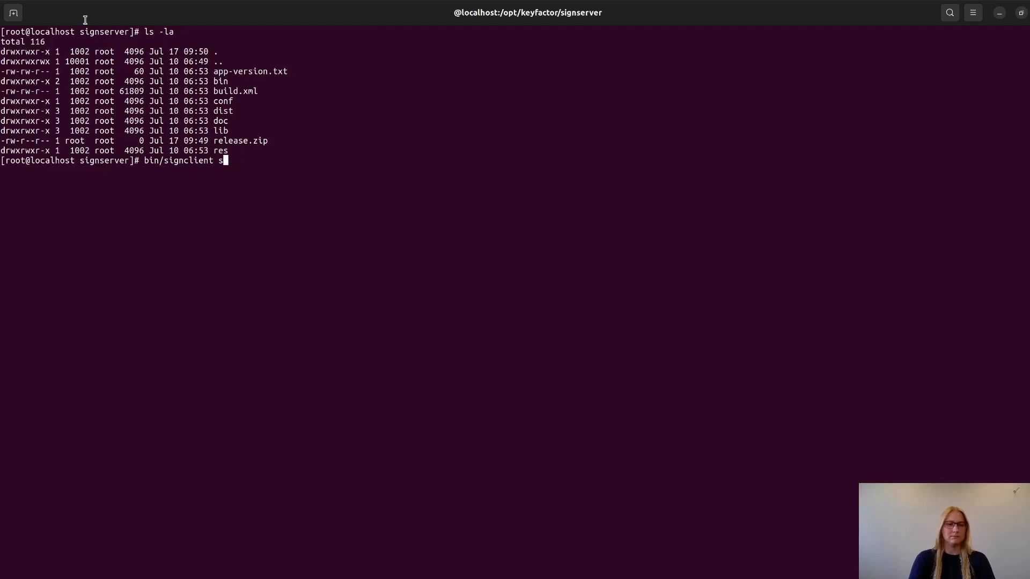
pyautogui.write('ign')
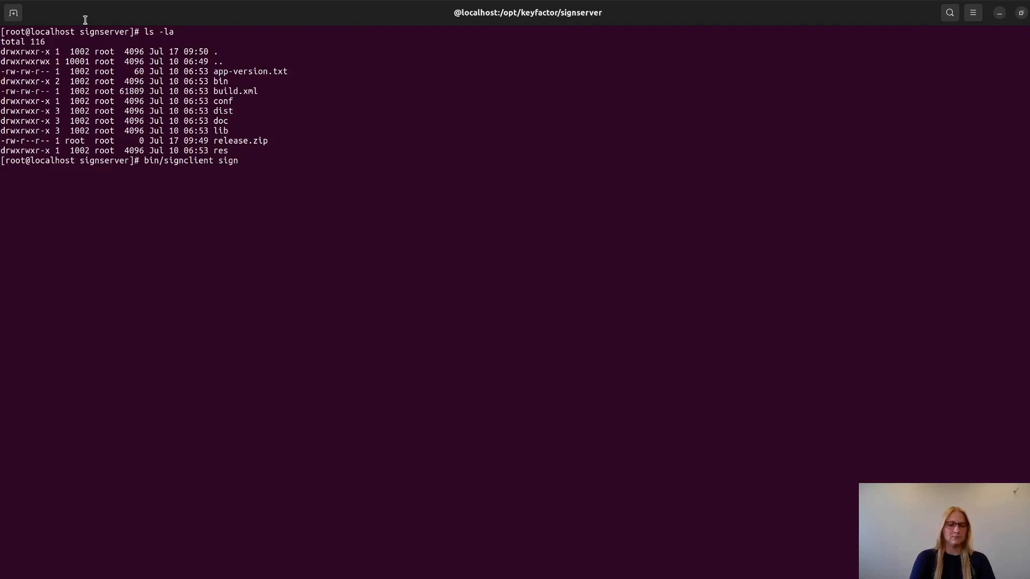
pyautogui.write('document')
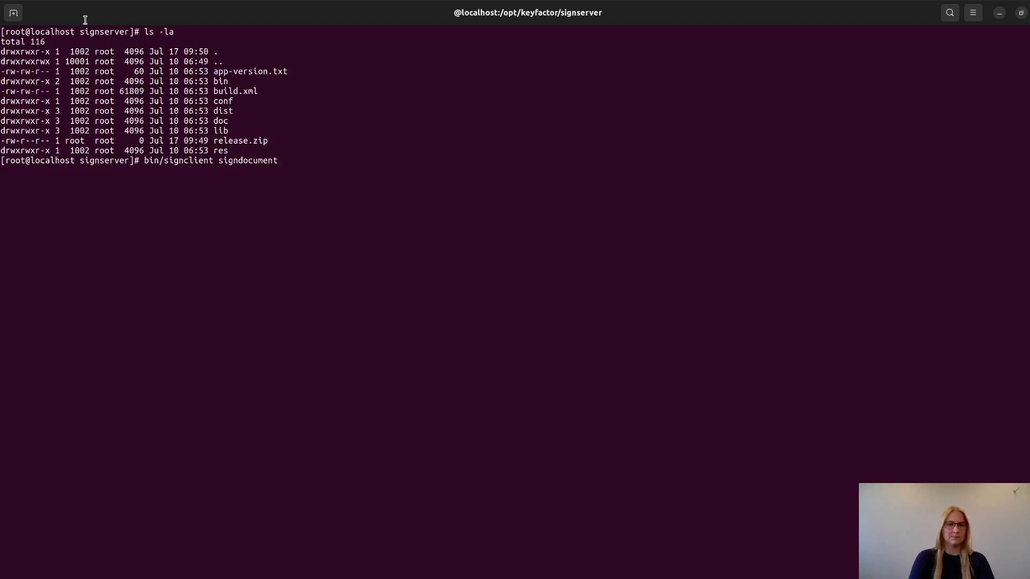
# Add worker OpenPGPSigner, infile release.zip and outfile release.zip.asc to the command
pyautogui.write('-workername')
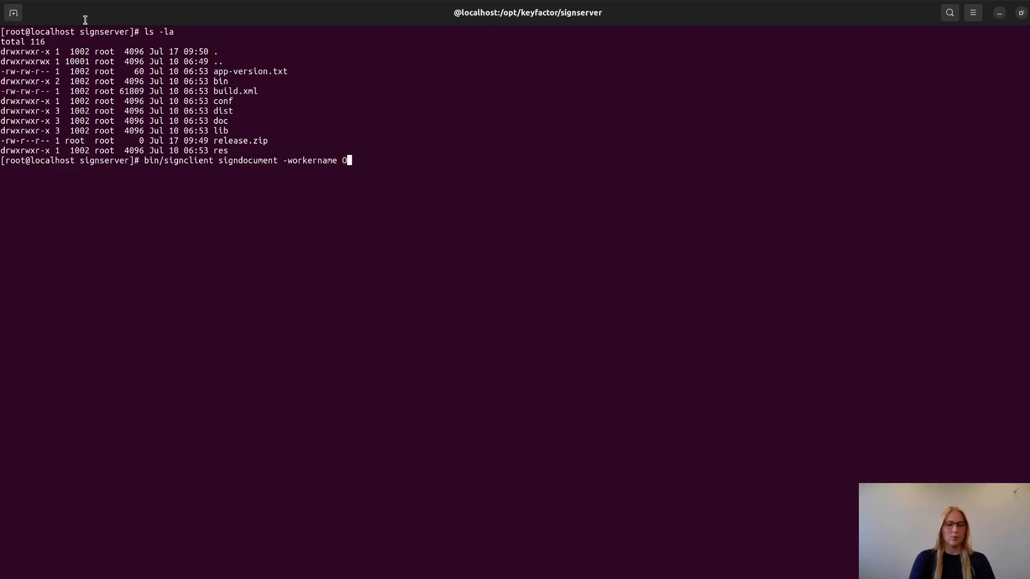
pyautogui.write('OpenPGPS')
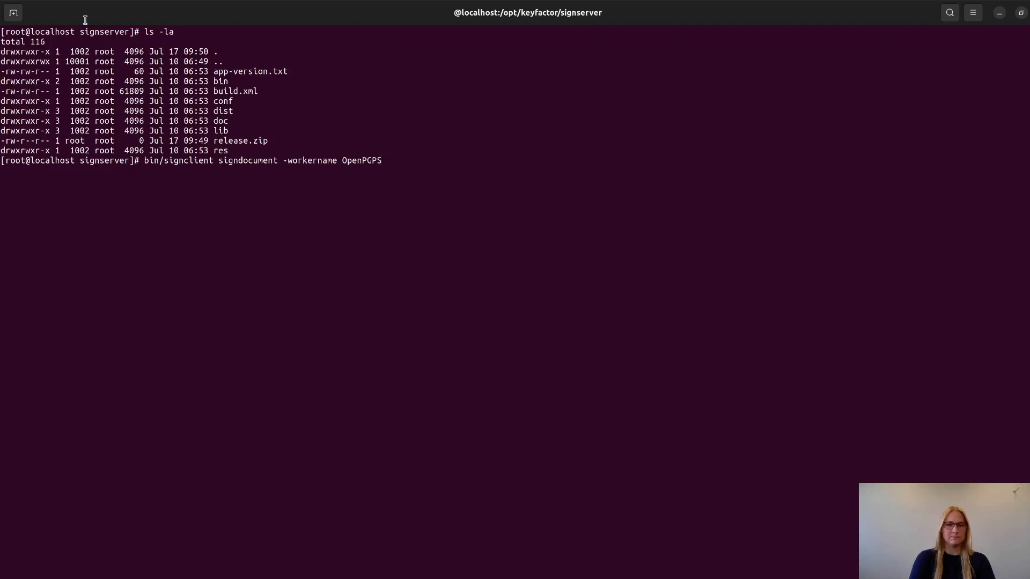
pyautogui.write('ner')
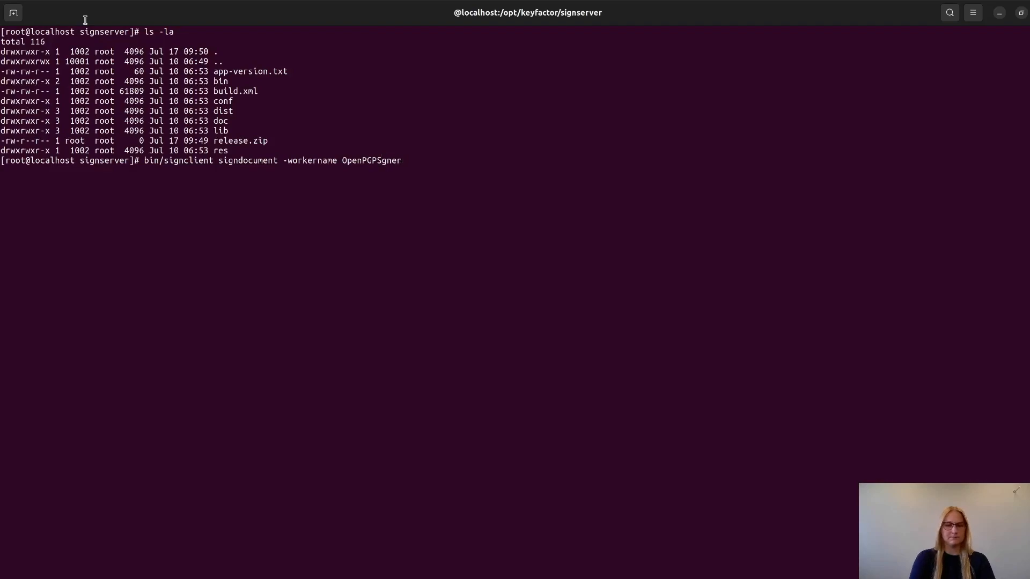
pyautogui.press('BackSpace')
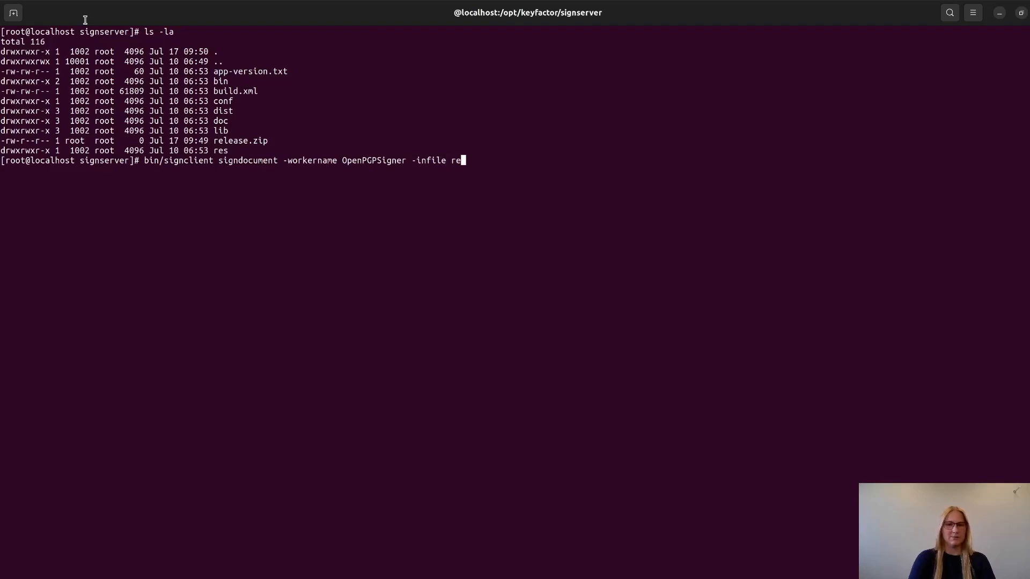
pyautogui.write('lease.zip')
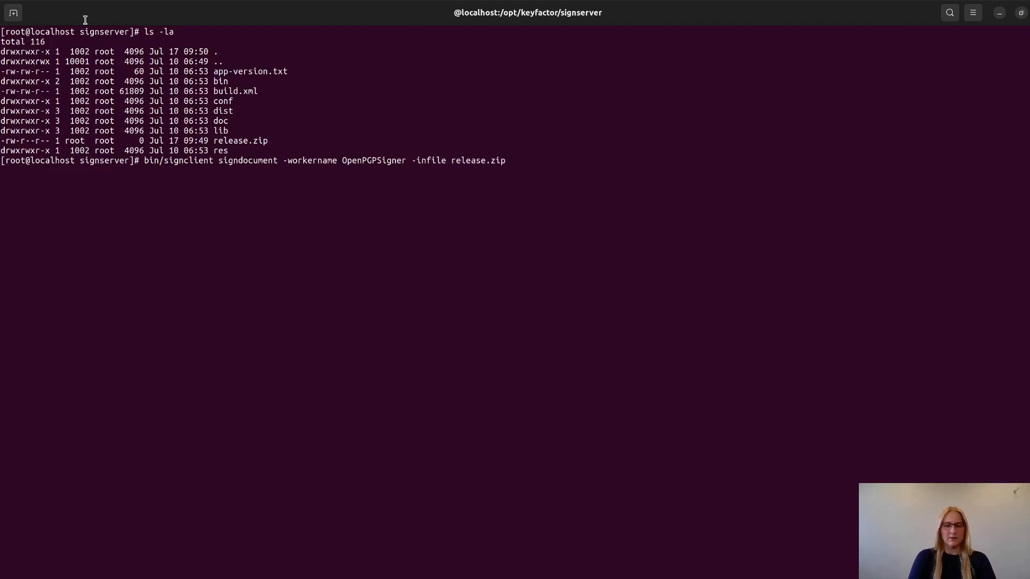
pyautogui.write('--outfile')
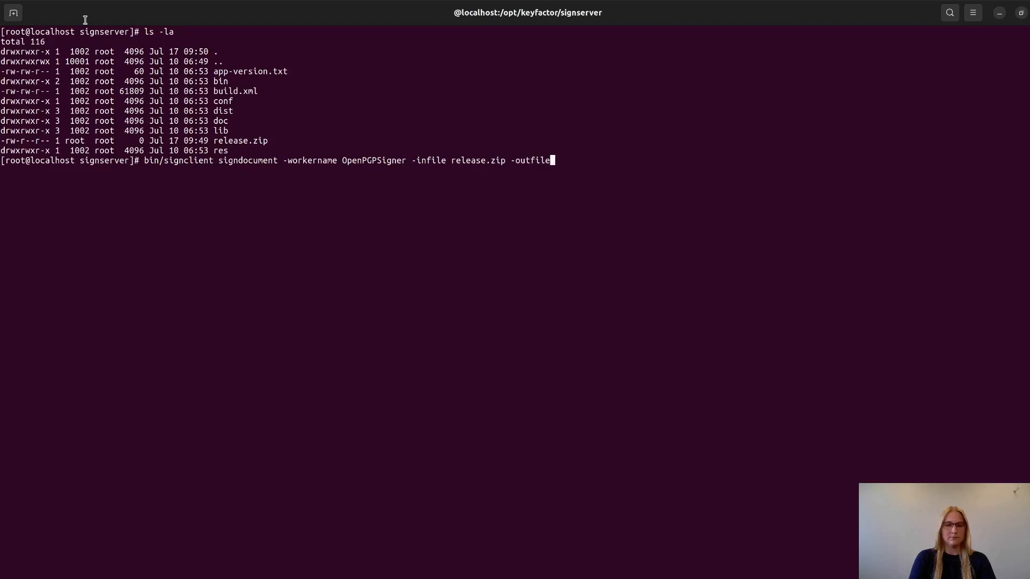
pyautogui.write('re')
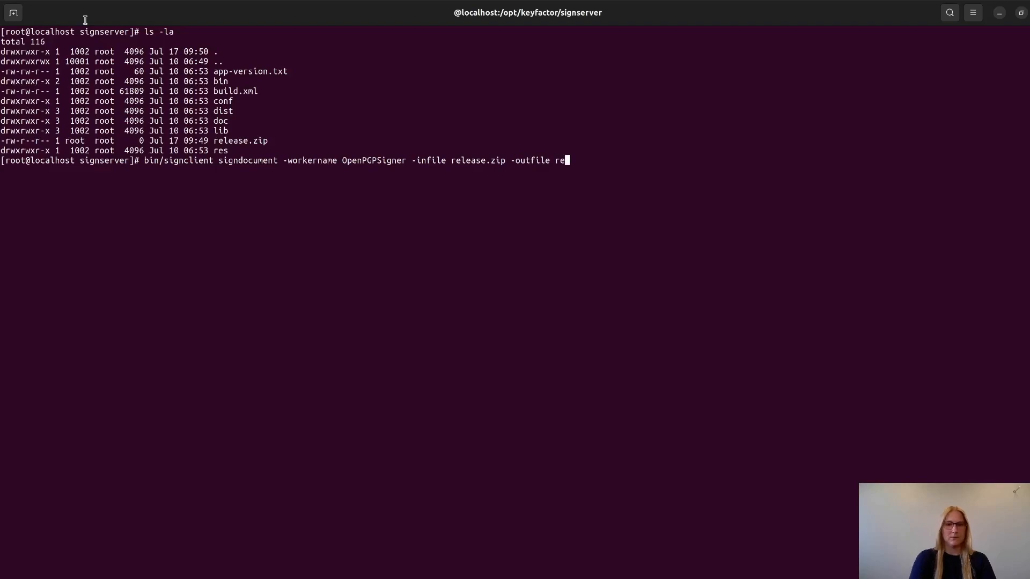
pyautogui.write('lease.zip')
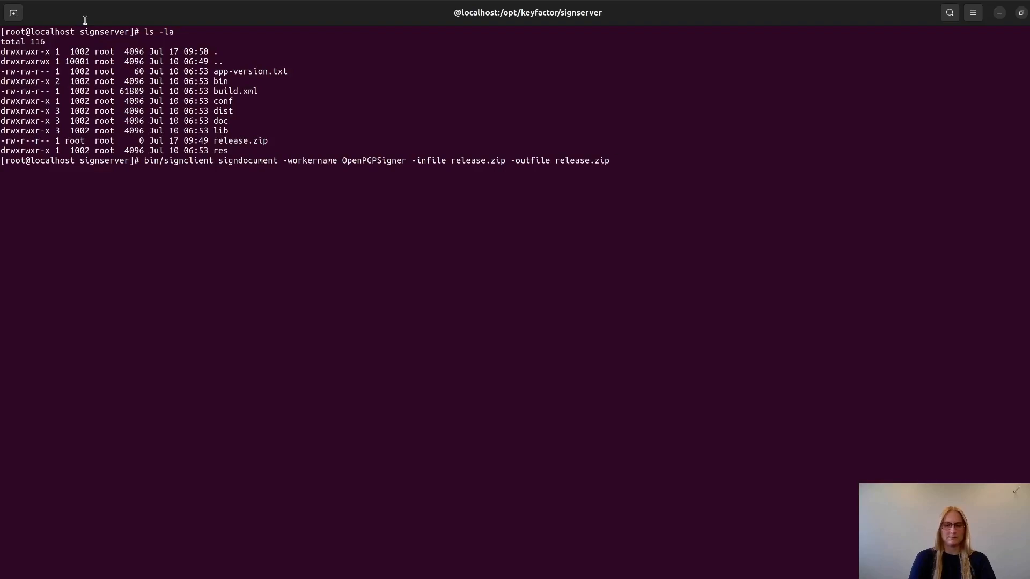
pyautogui.write('.asc')
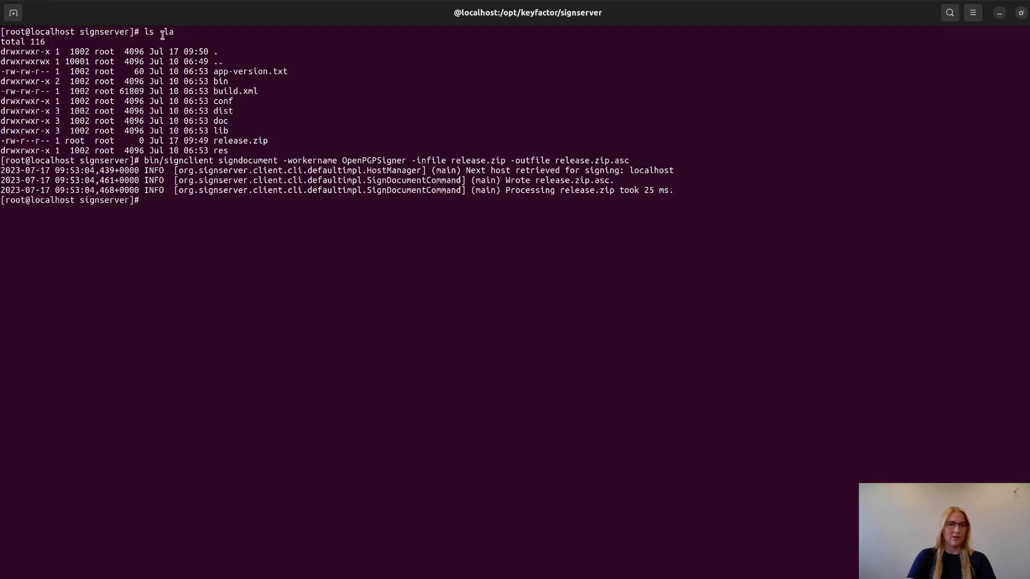
# Start typing ls -la to check for the new release.zip.asc file
pyautogui.write('ls -')
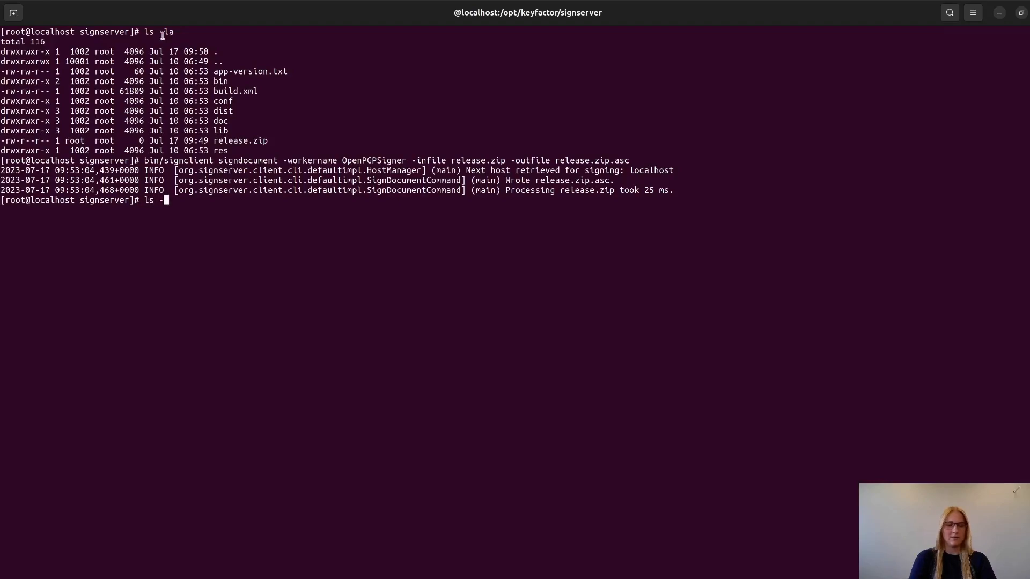